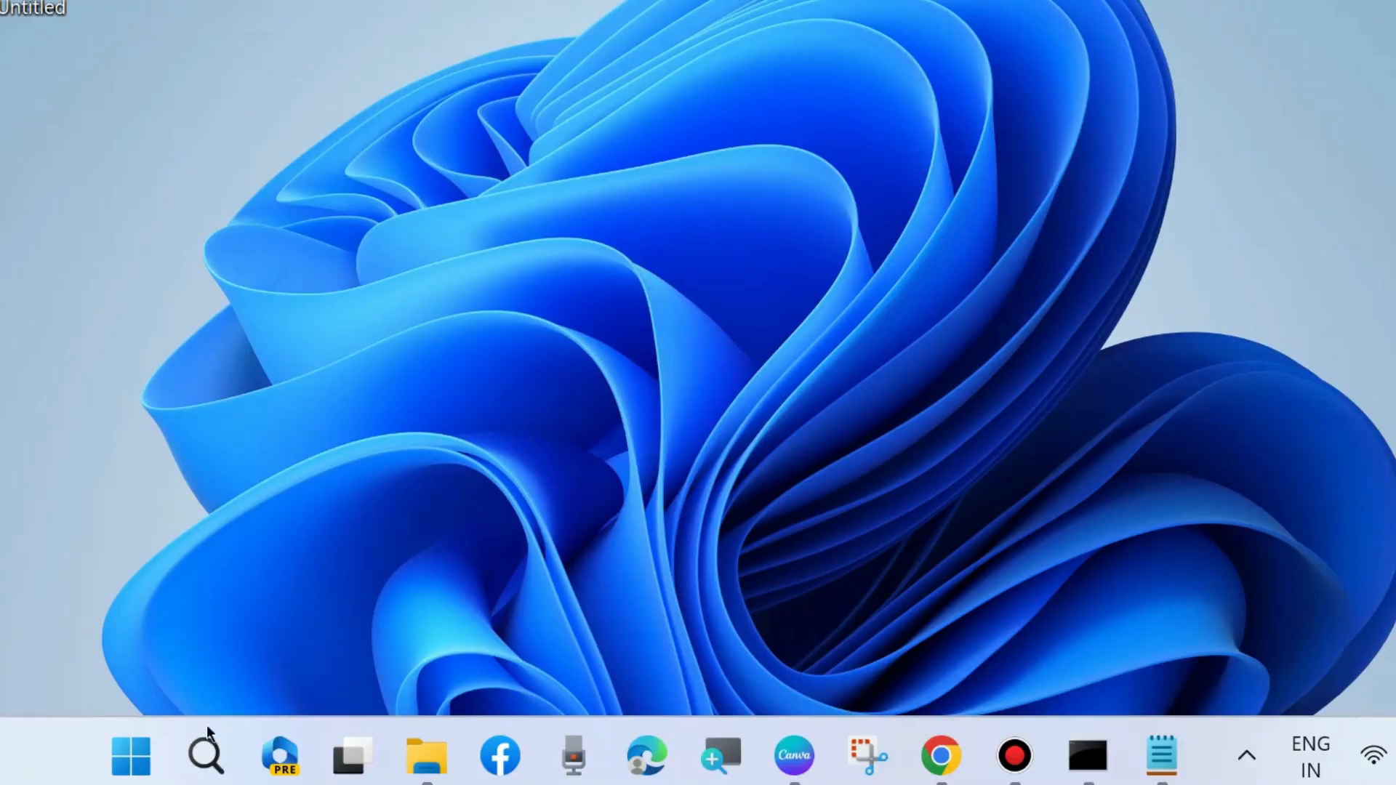
Find Command Prompt by searching 'cmd' and run it as administrator.
{"action": "left_click", "coordinate": [205, 756]}
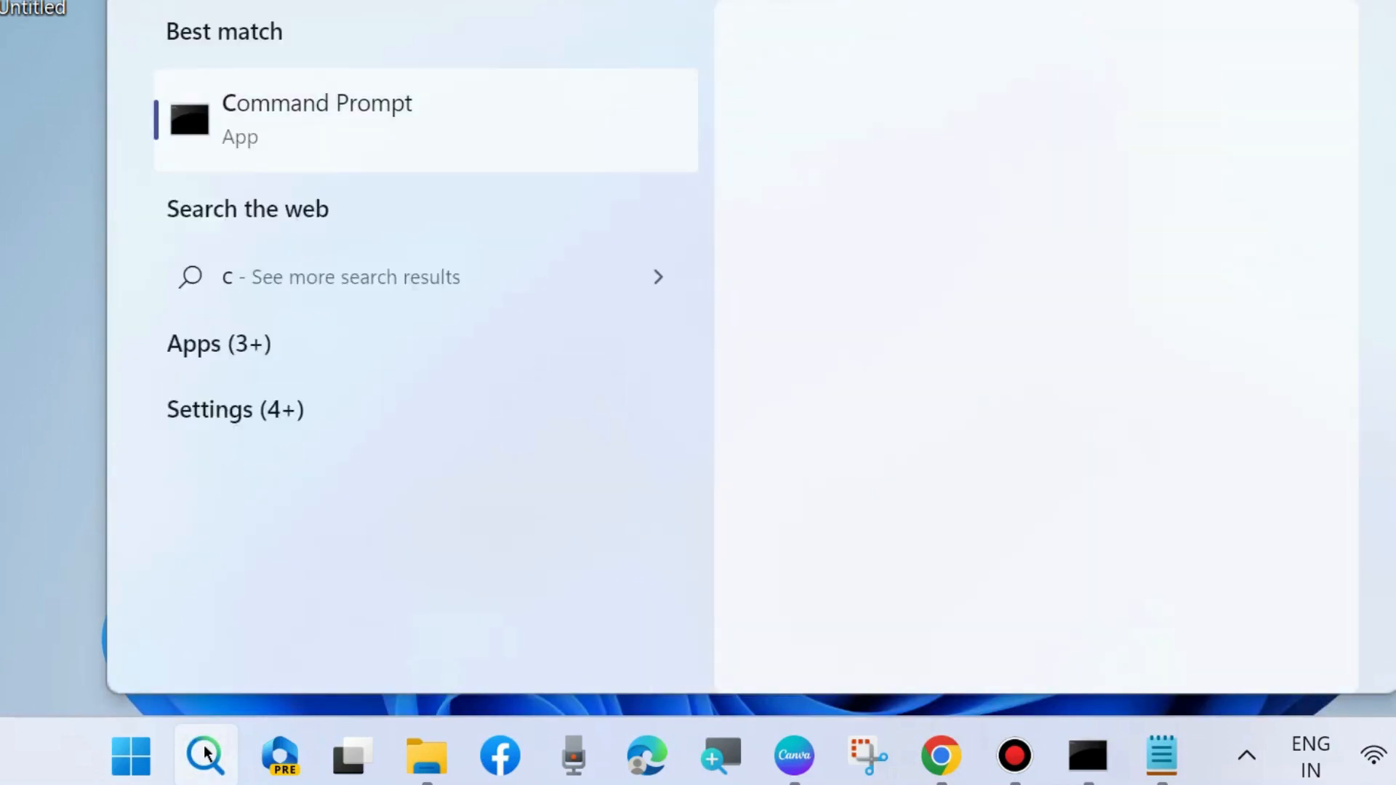
{"action": "type", "text": "md"}
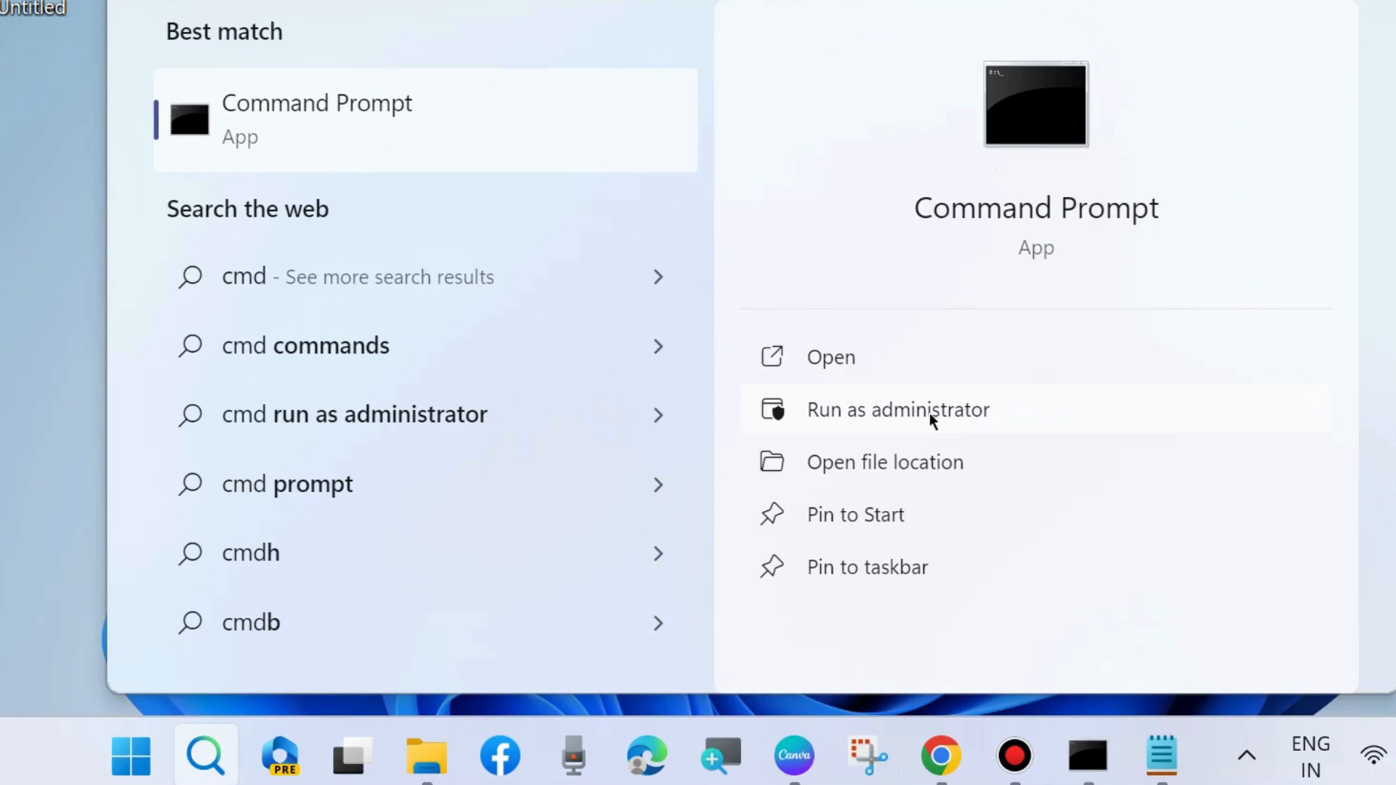
{"action": "left_click", "coordinate": [897, 410]}
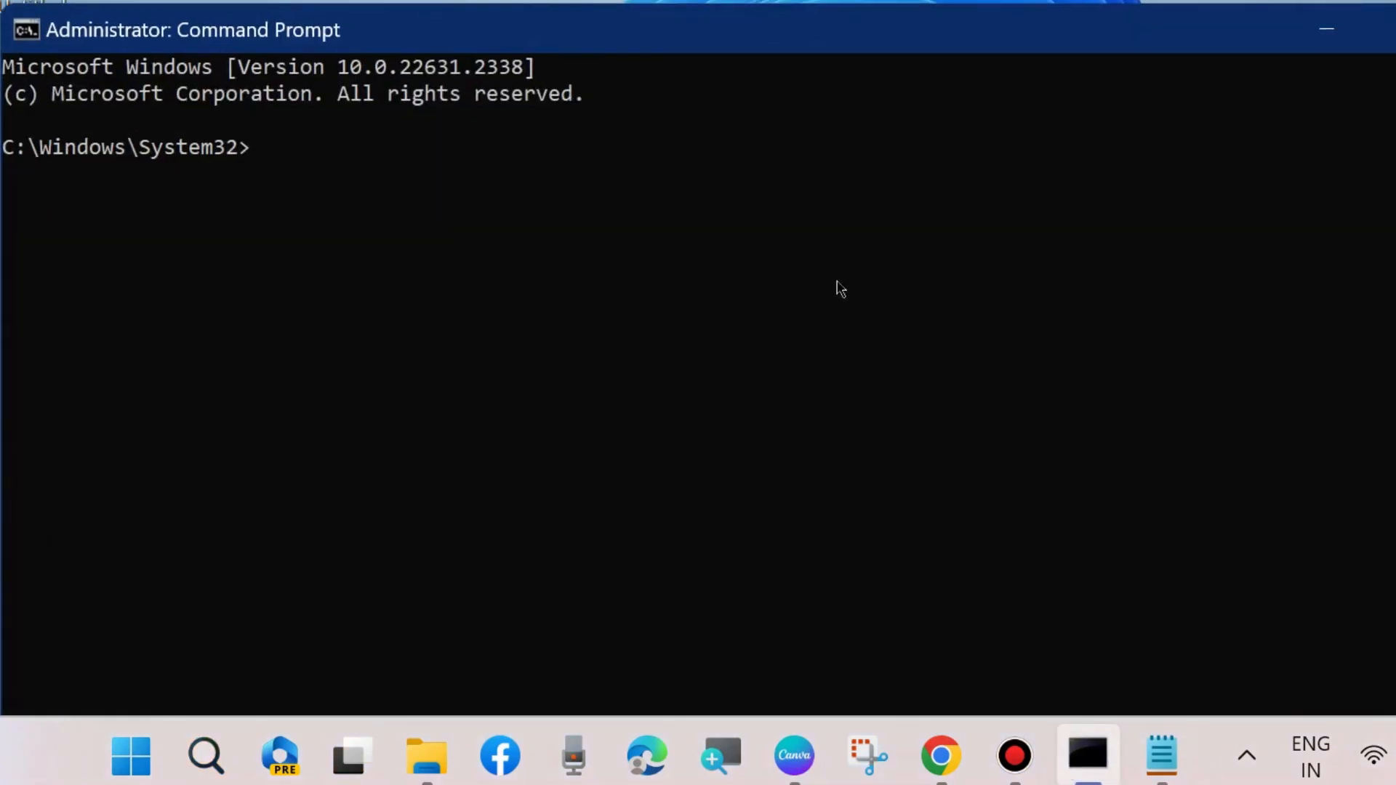
{"action": "mouse_move", "coordinate": [1188, 766]}
{"action": "type", "text": "sfc /scann"}
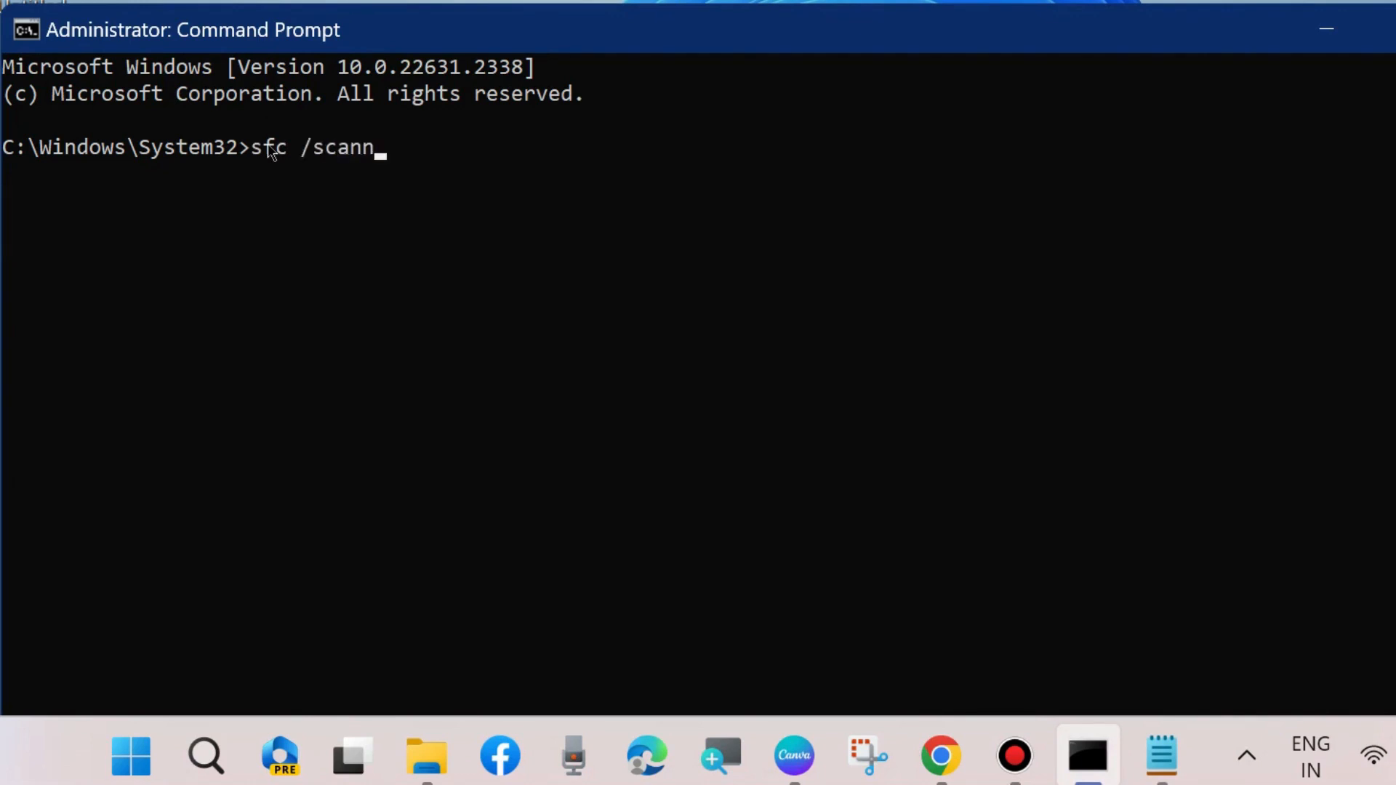
Enter the sfc /scannow system file check at the elevated prompt.
{"action": "type", "text": "ow"}
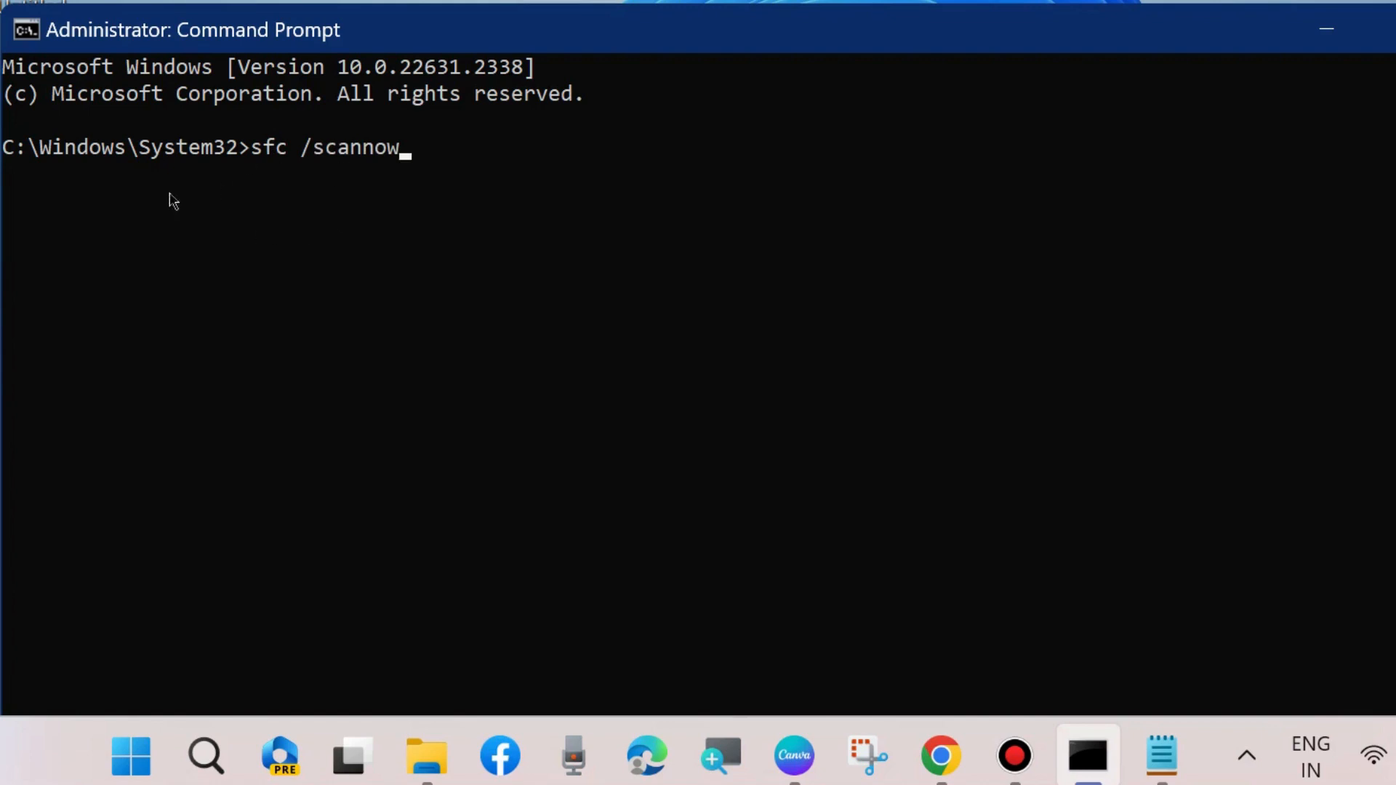
{"action": "mouse_move", "coordinate": [1325, 29]}
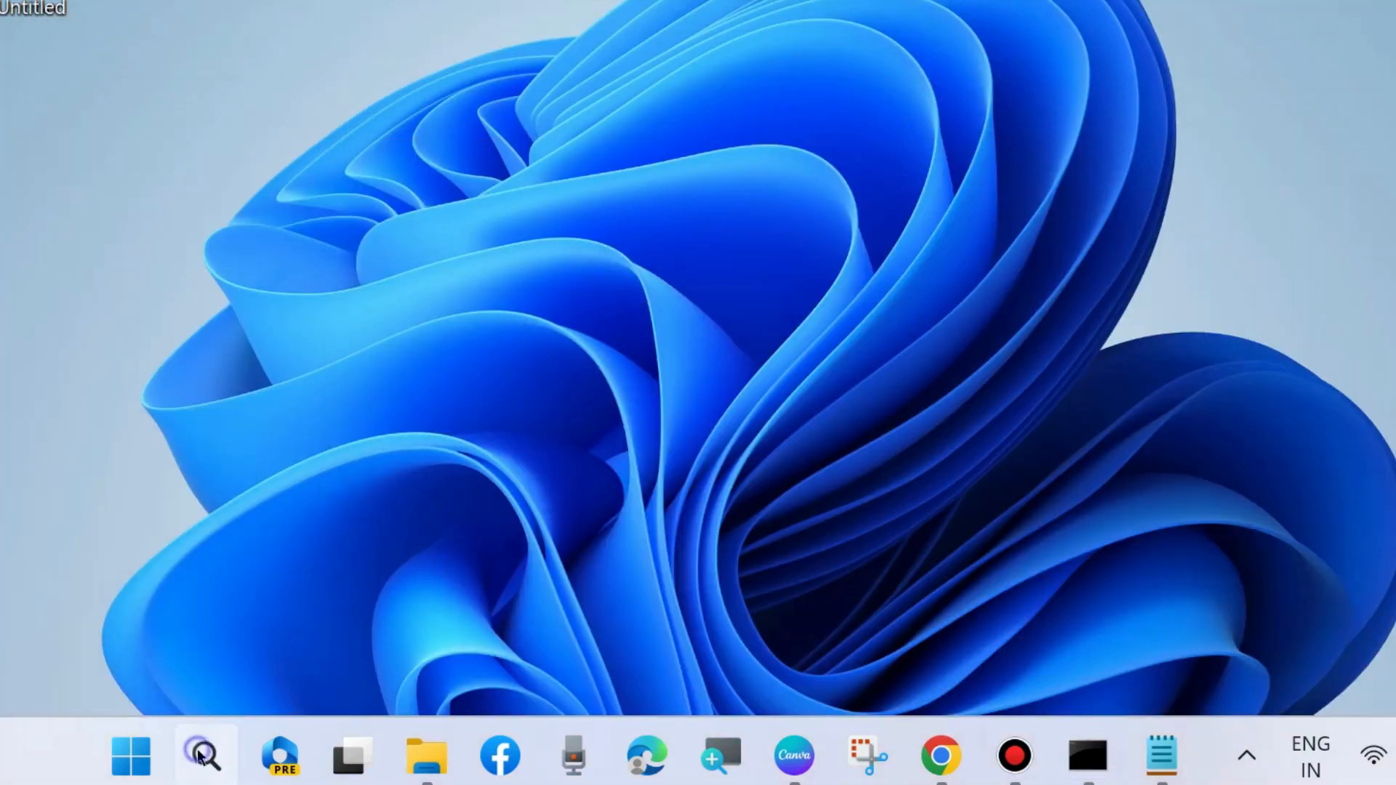
Search for 'disk cleanup' to get Disk Cleanup as the best match.
{"action": "left_click", "coordinate": [204, 757]}
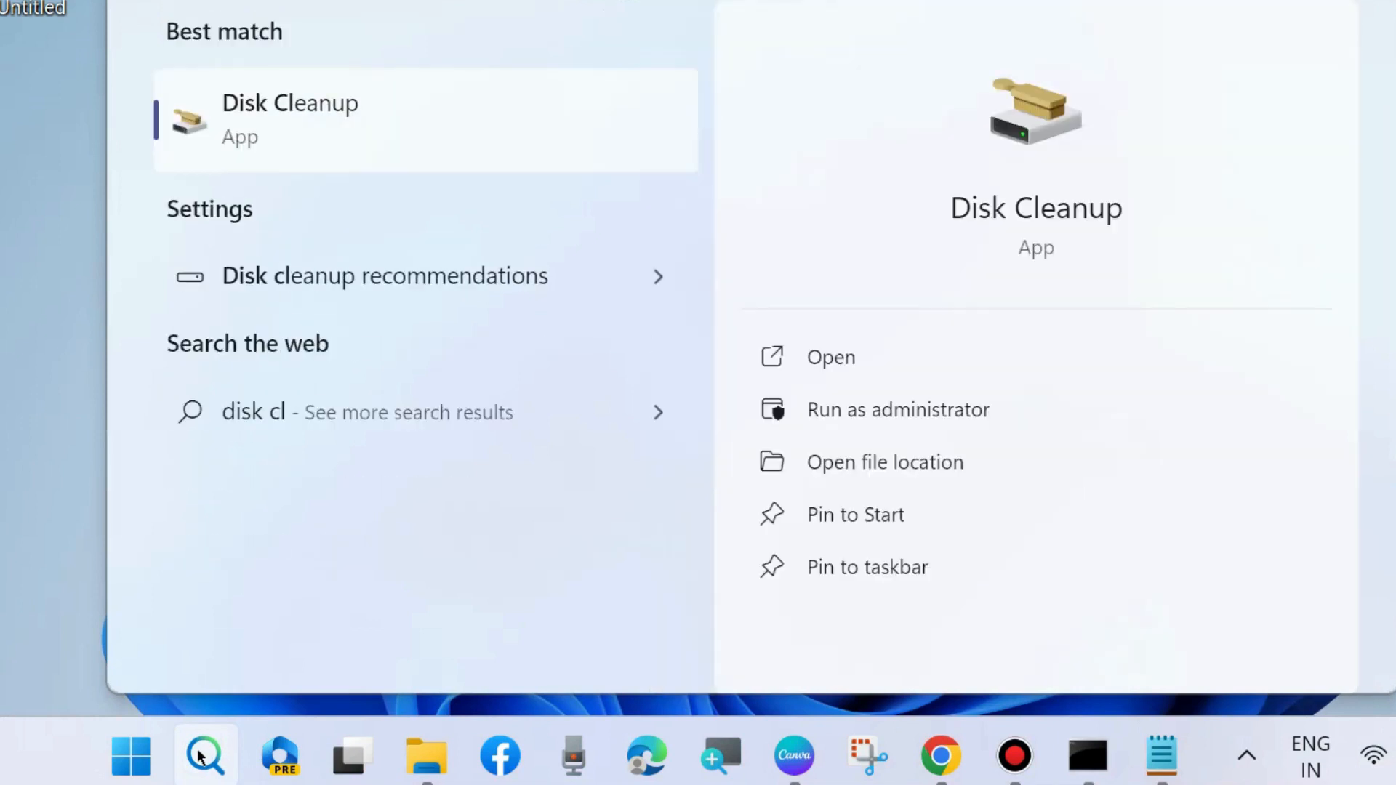
{"action": "type", "text": "eanup"}
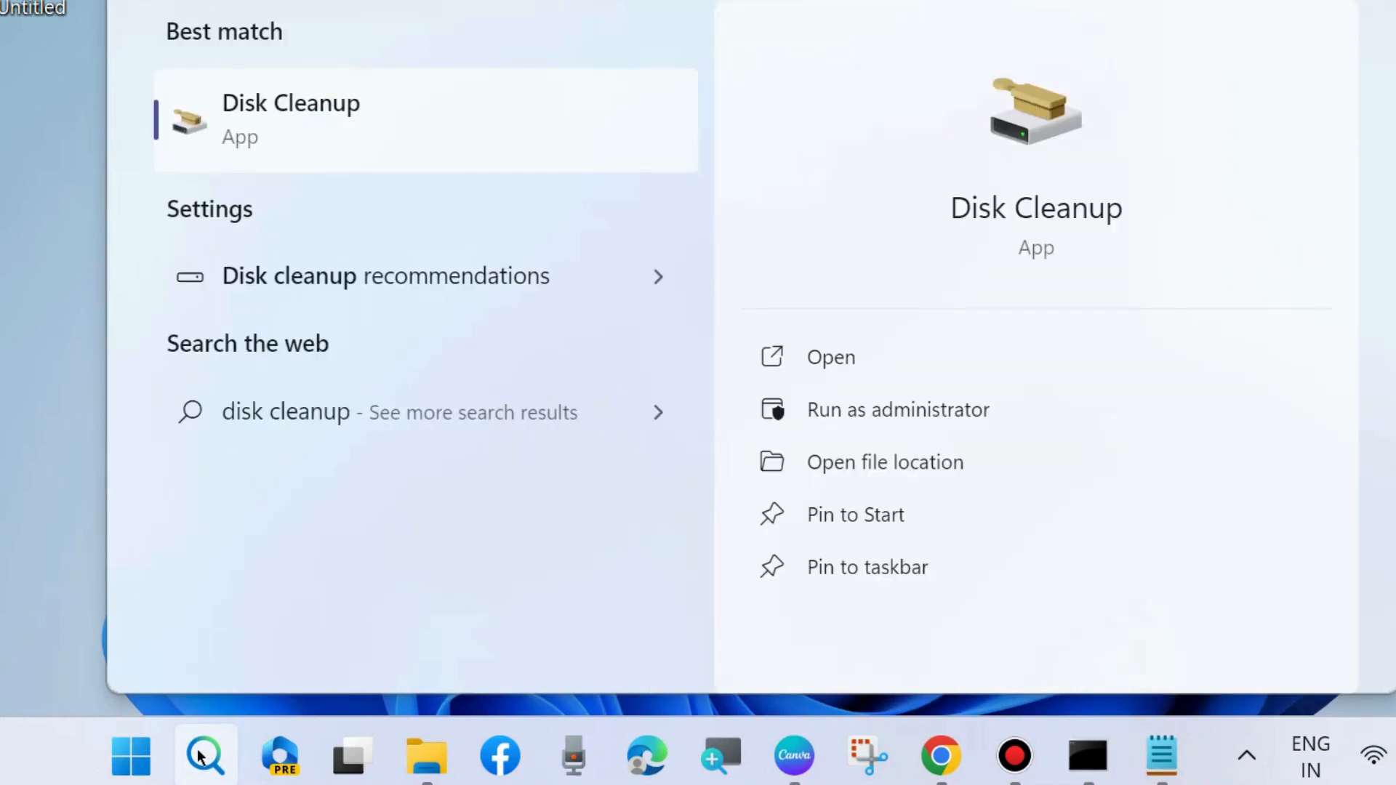
{"action": "mouse_move", "coordinate": [898, 409]}
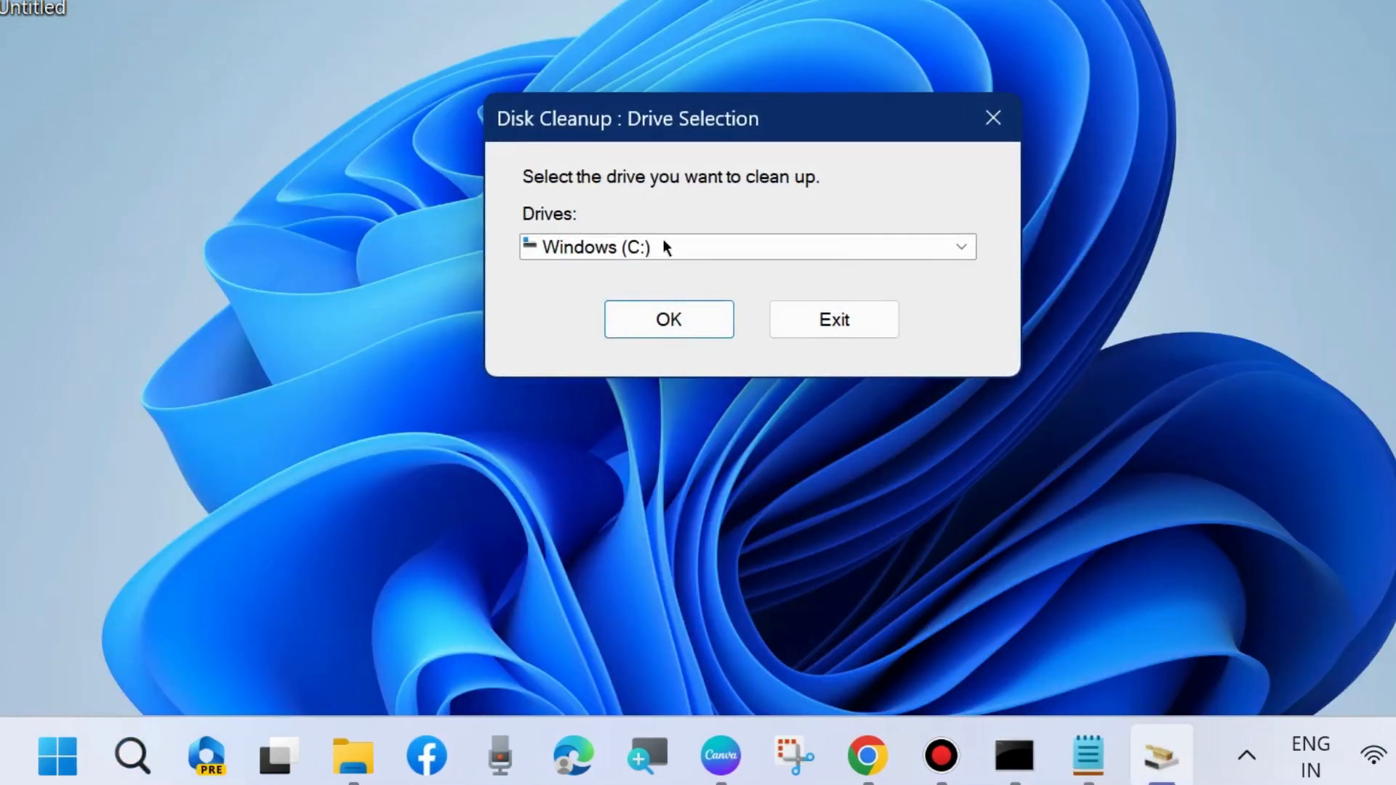
Scan Windows (C:), review the Files to delete list and clean the checked categories.
{"action": "left_click", "coordinate": [667, 319]}
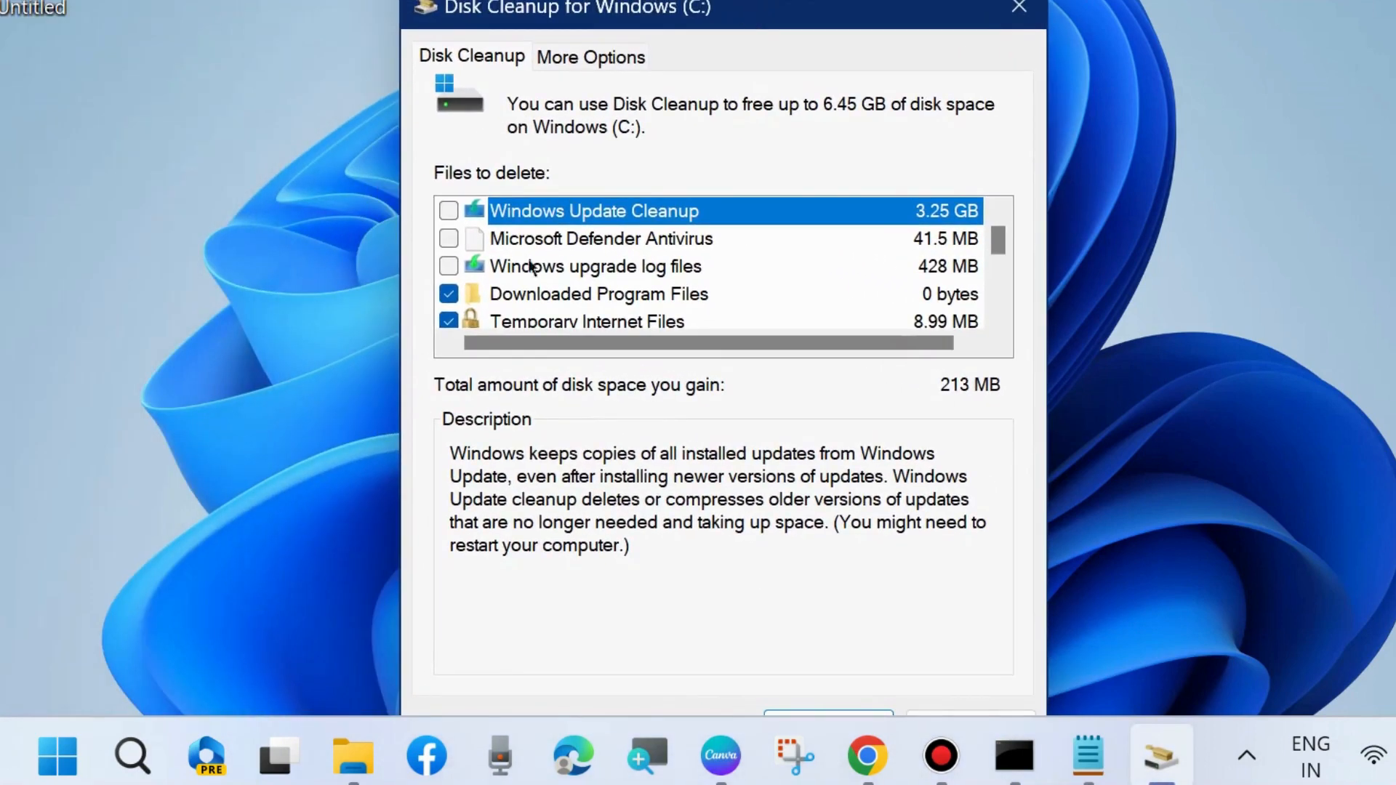
{"action": "scroll", "scroll_direction": "down", "scroll_amount": 3}
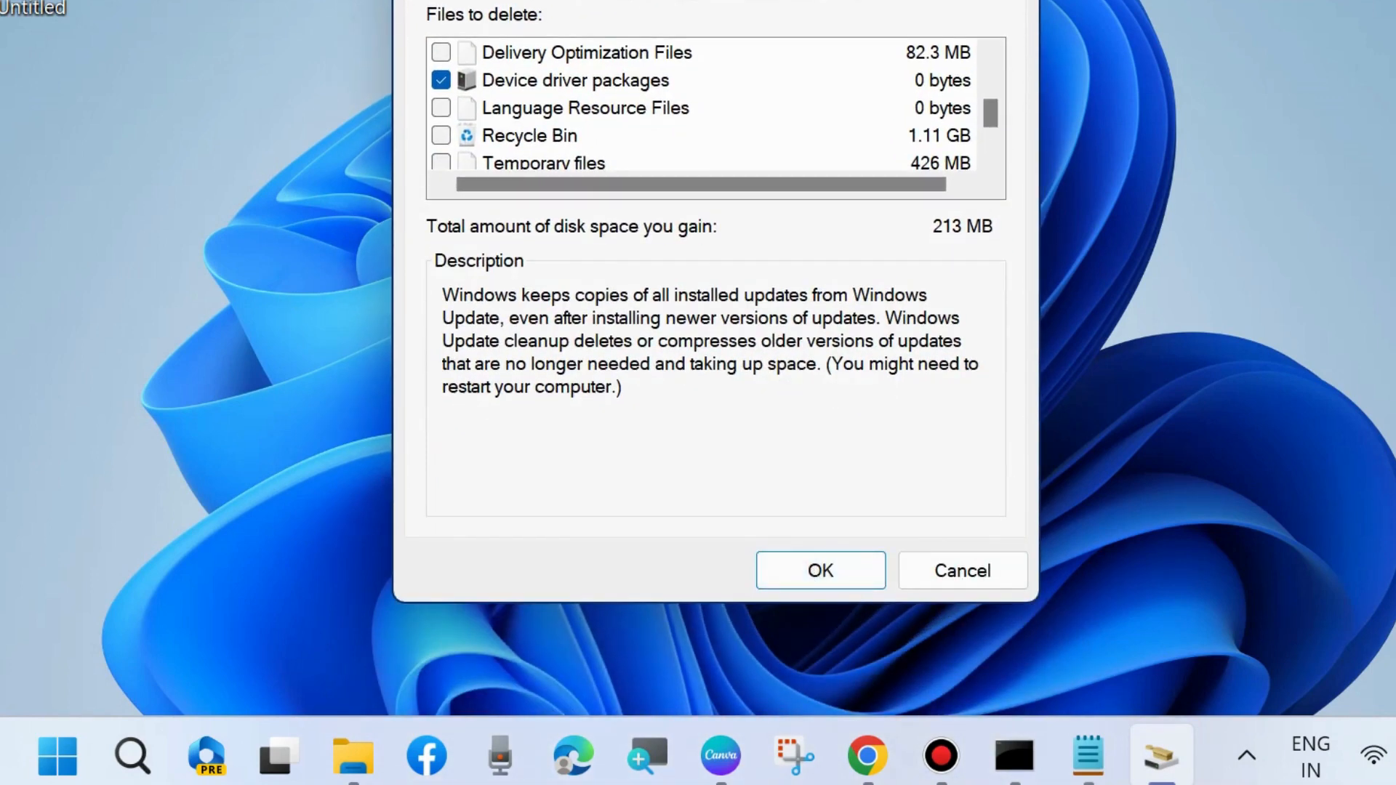
{"action": "left_click", "coordinate": [819, 570]}
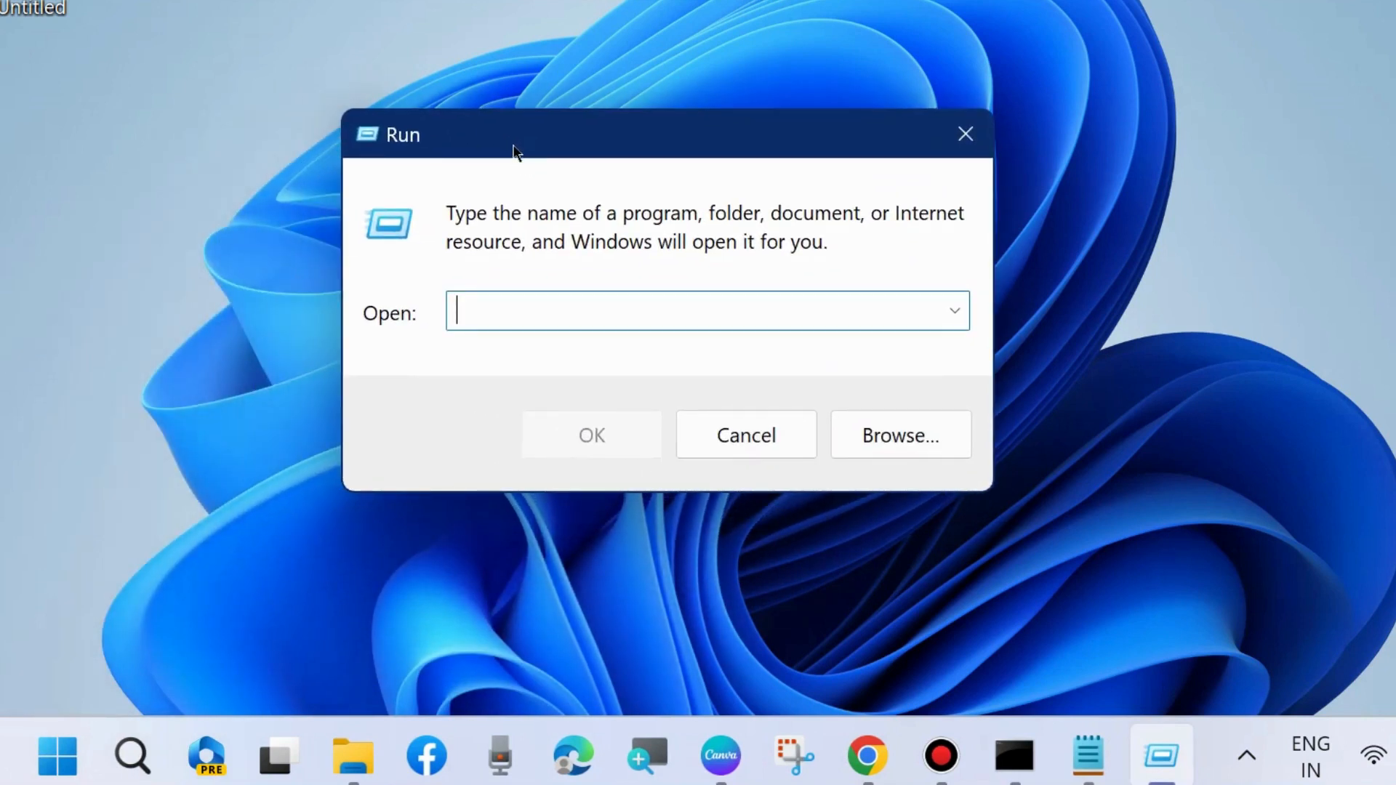
Run %TEMP% to show the user's temporary files folder in File Explorer.
{"action": "type", "text": "%TEM"}
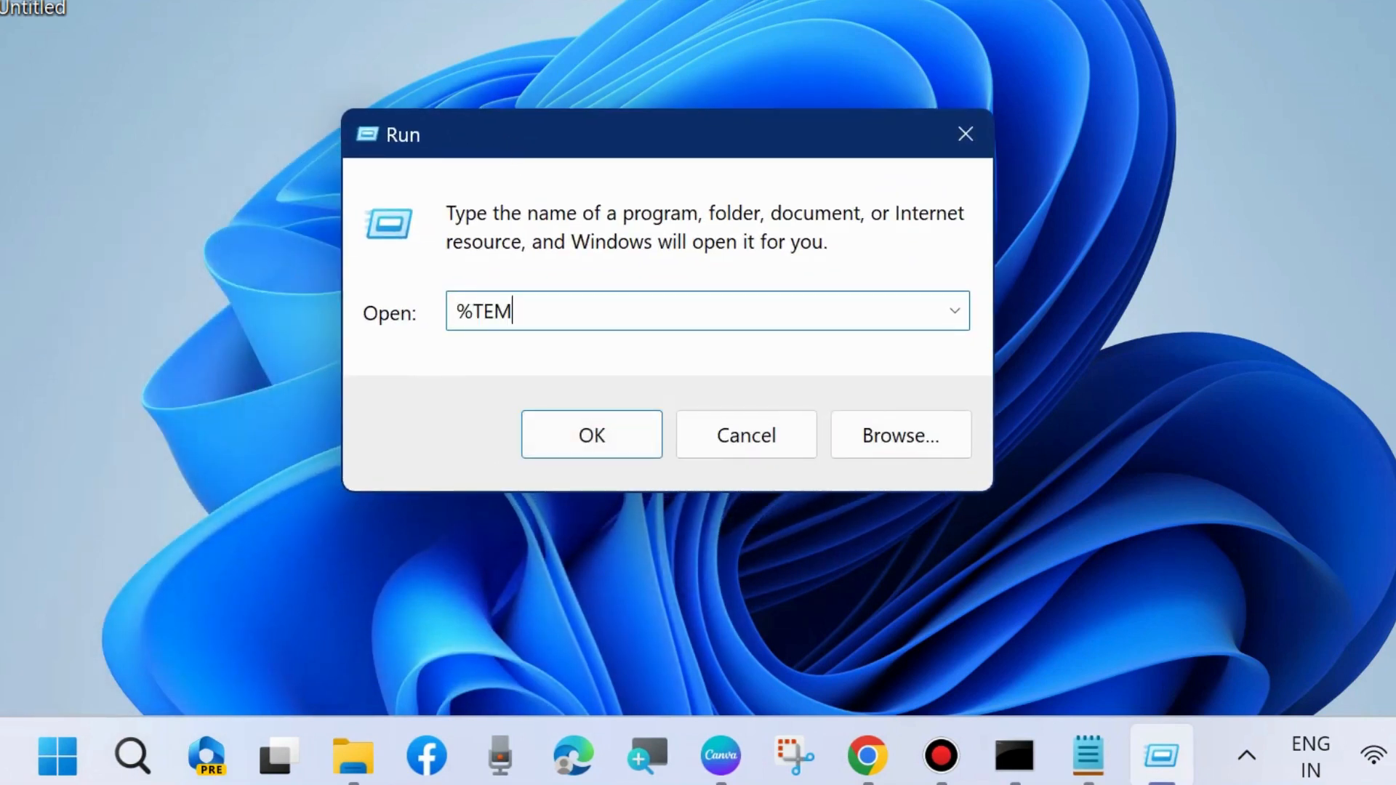
{"action": "type", "text": "P%"}
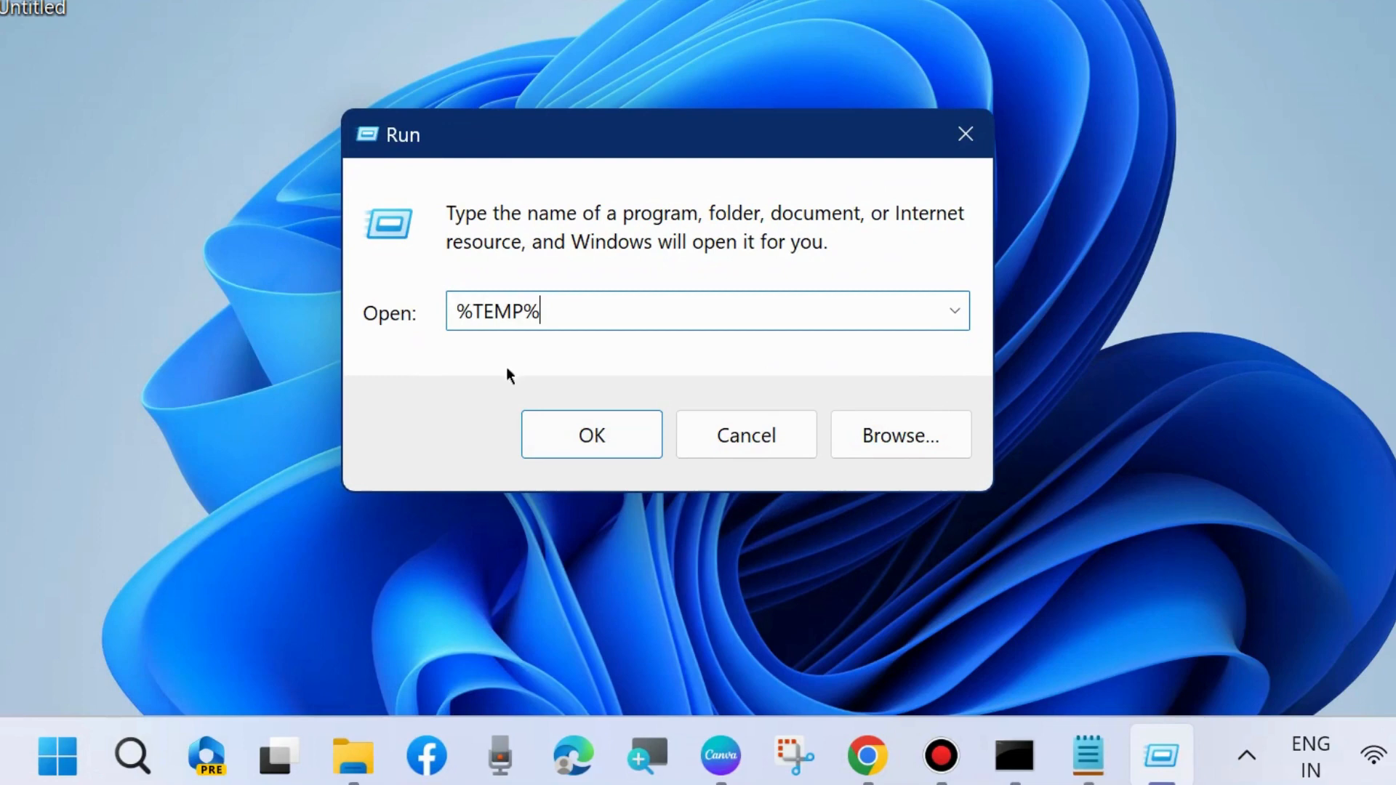
{"action": "left_click", "coordinate": [590, 435]}
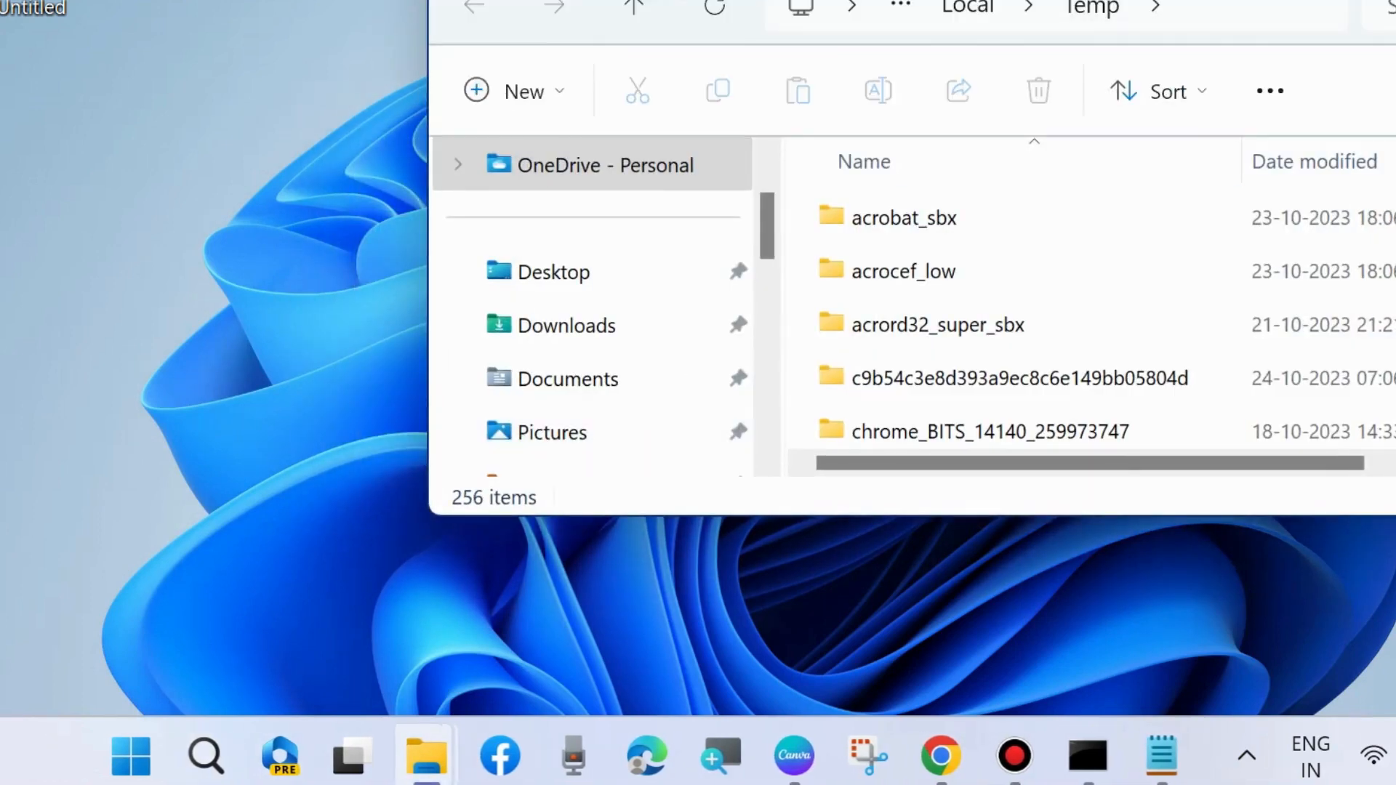
Delete every item in the Temp folder, continuing past the permission prompt and skipping in-use files.
{"action": "left_click", "coordinate": [626, 315]}
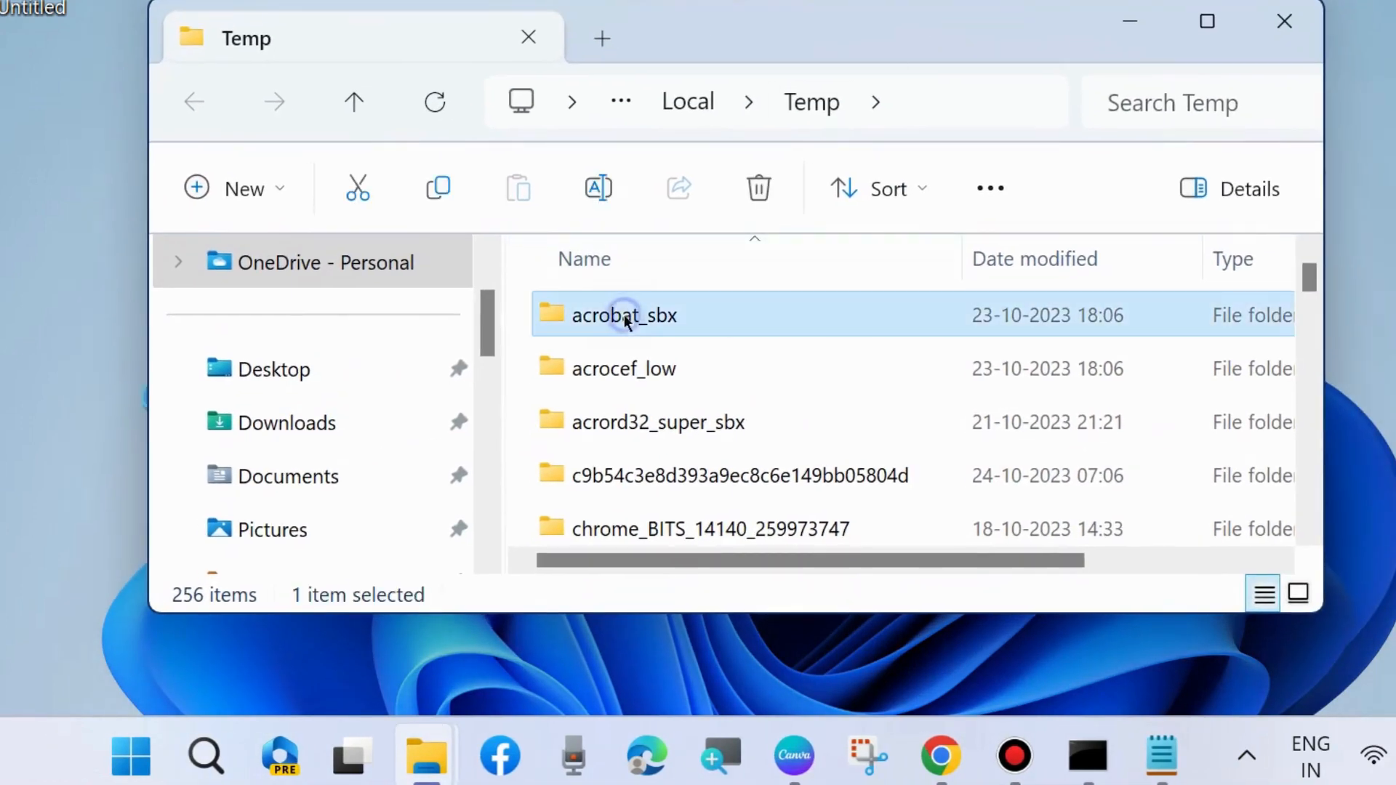
{"action": "key", "text": "ctrl+a"}
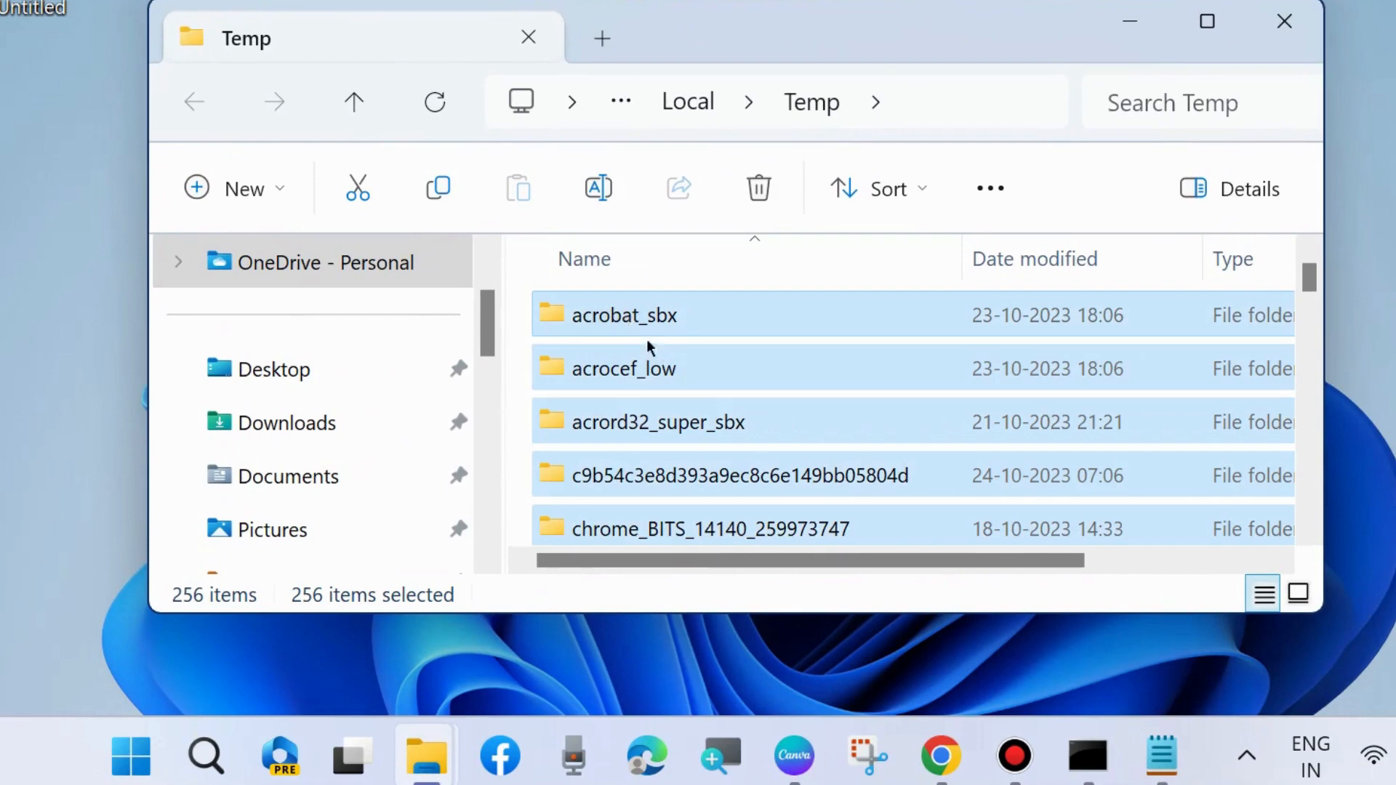
{"action": "left_click", "coordinate": [758, 187]}
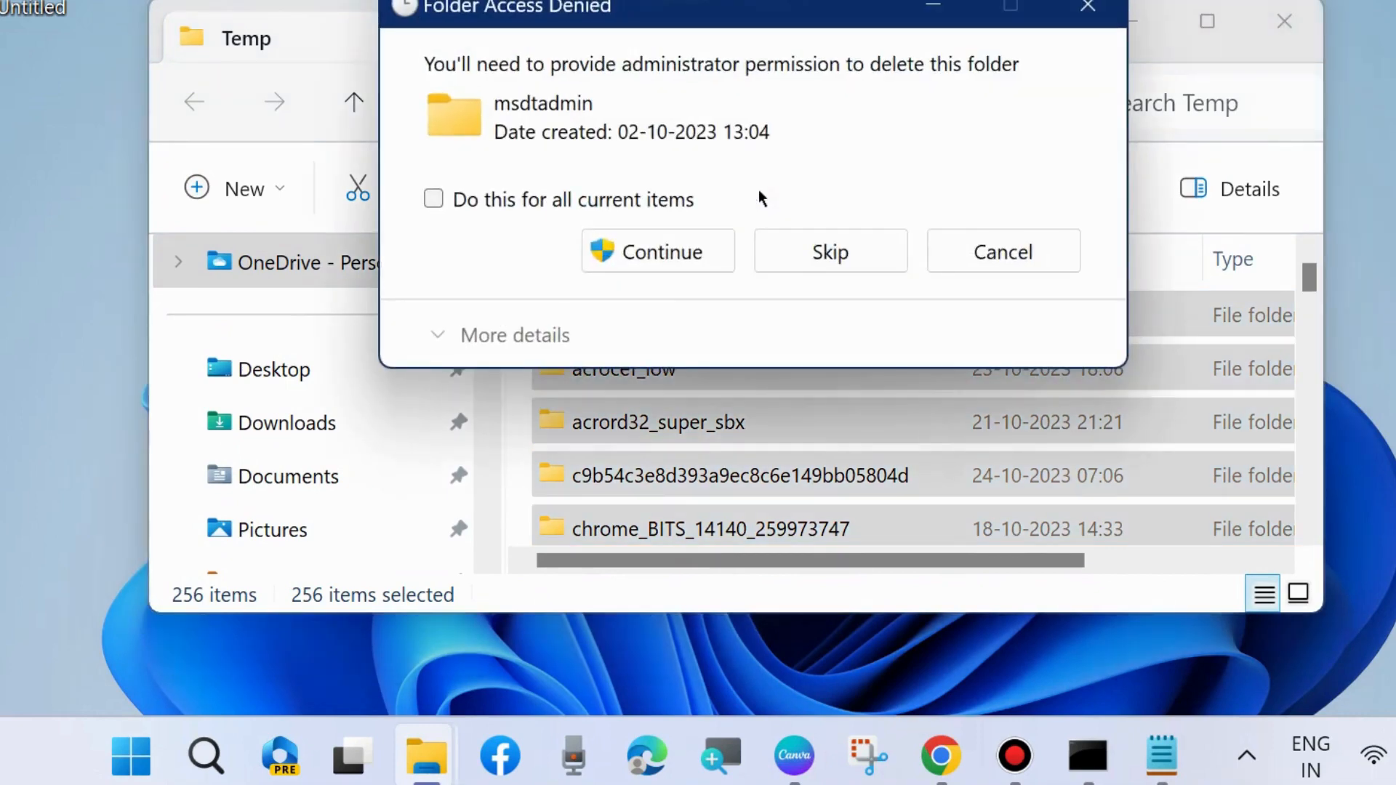
{"action": "left_click", "coordinate": [657, 252]}
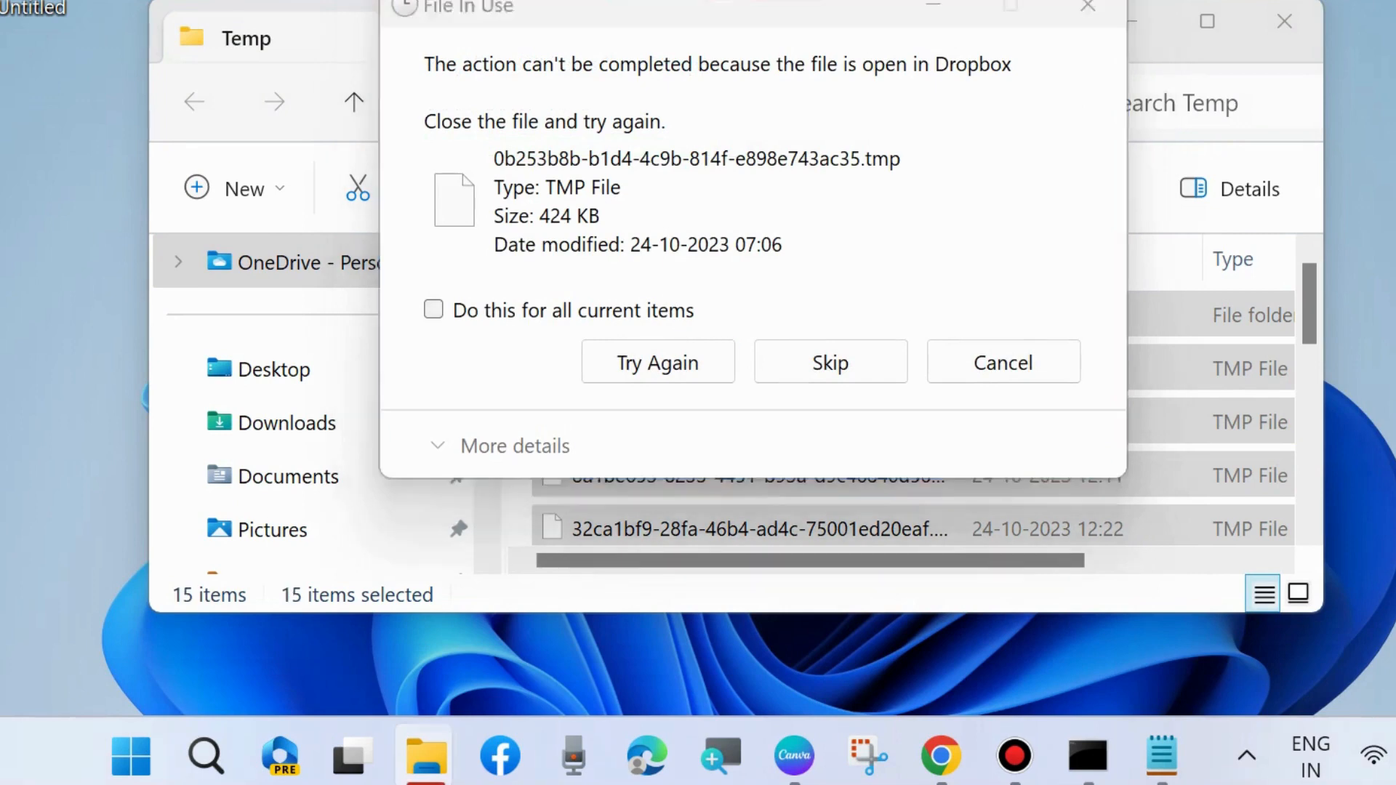
{"action": "left_click", "coordinate": [1002, 362]}
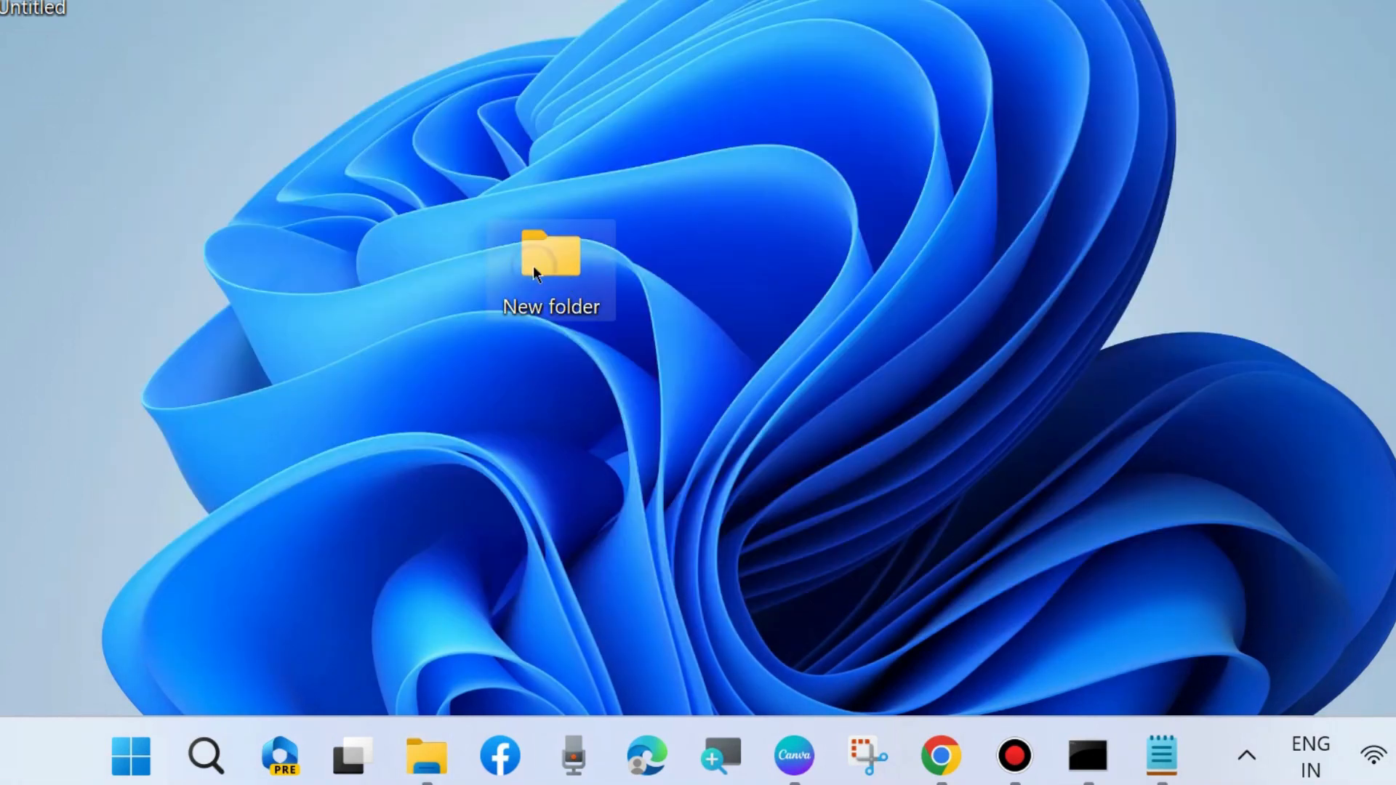
{"action": "right_click", "coordinate": [552, 258]}
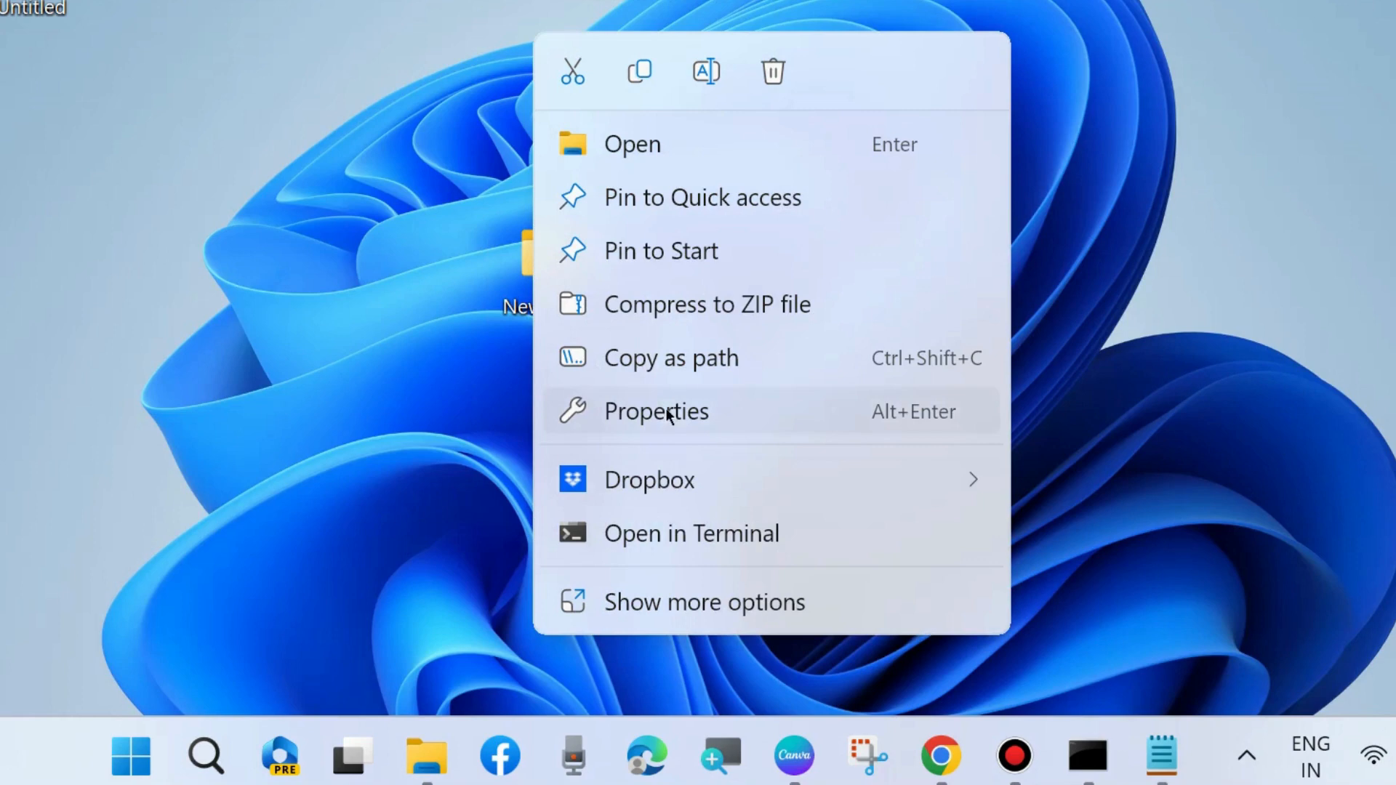
{"action": "left_click", "coordinate": [656, 412]}
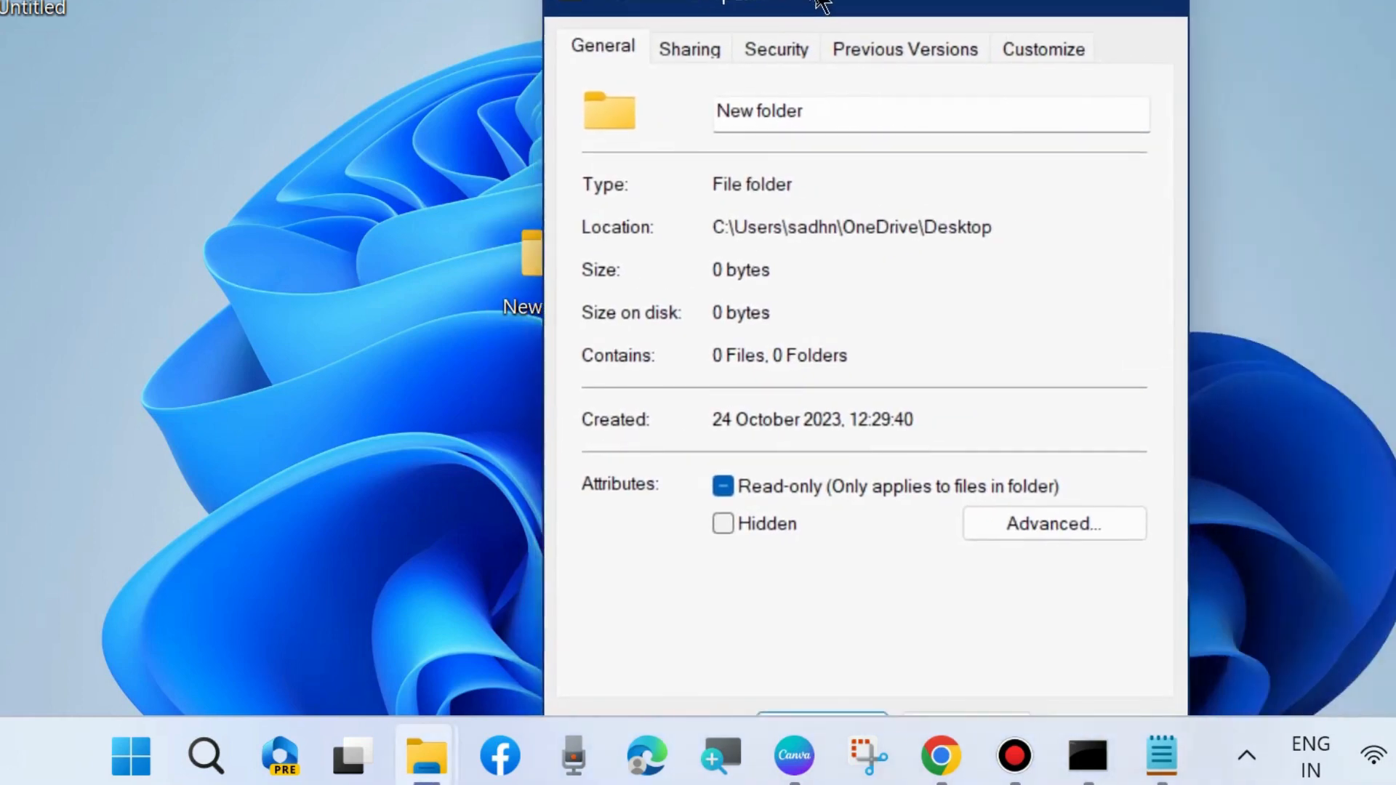
{"action": "left_click", "coordinate": [775, 50]}
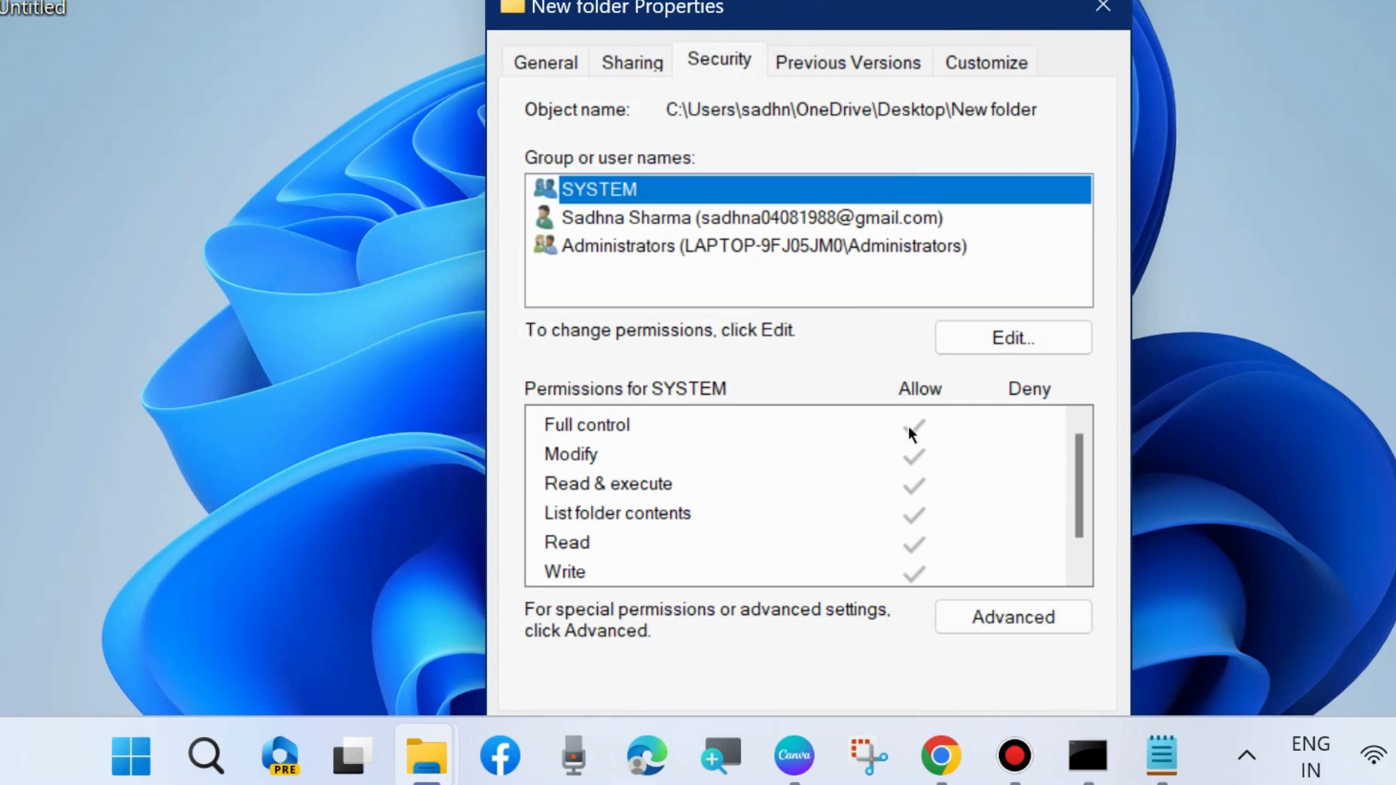
{"action": "mouse_move", "coordinate": [843, 470]}
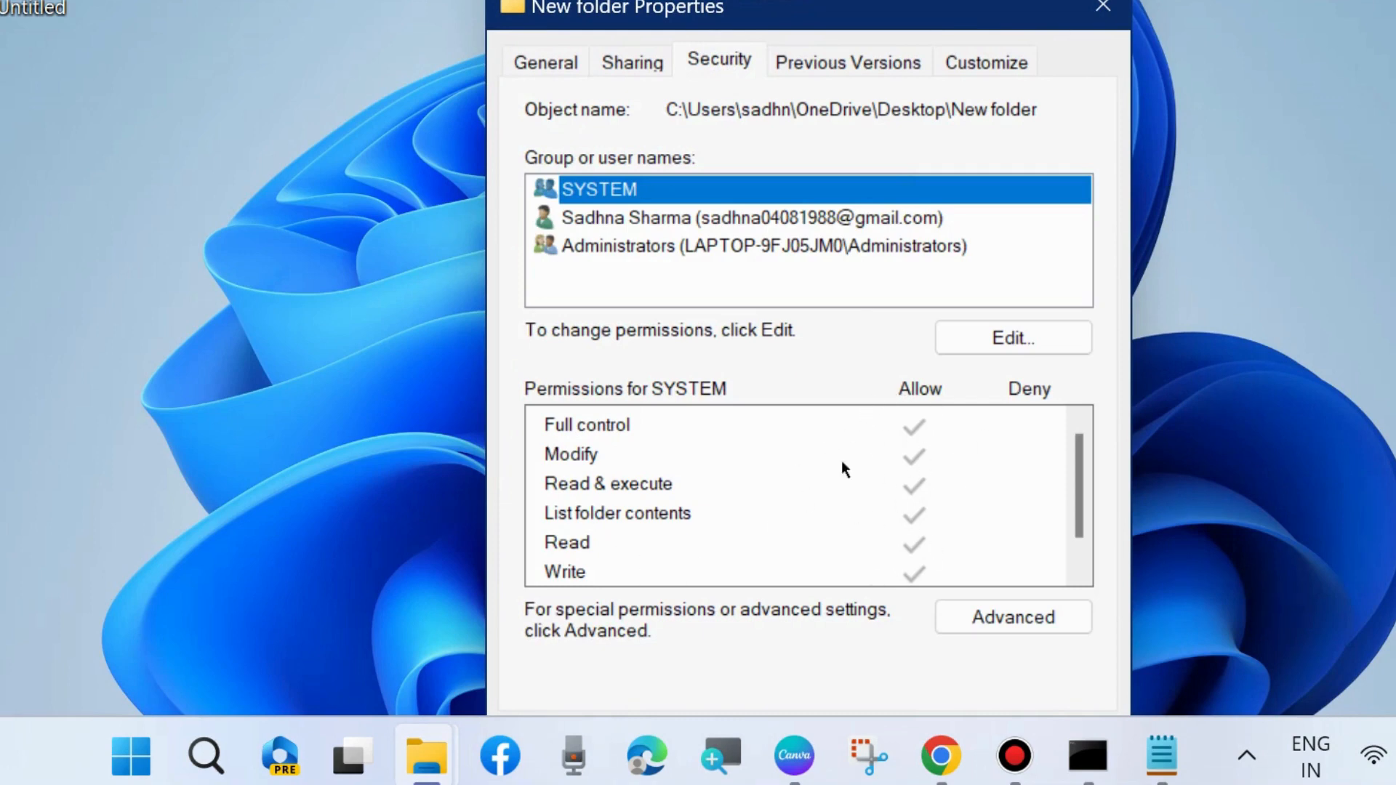
{"action": "left_click", "coordinate": [1012, 338]}
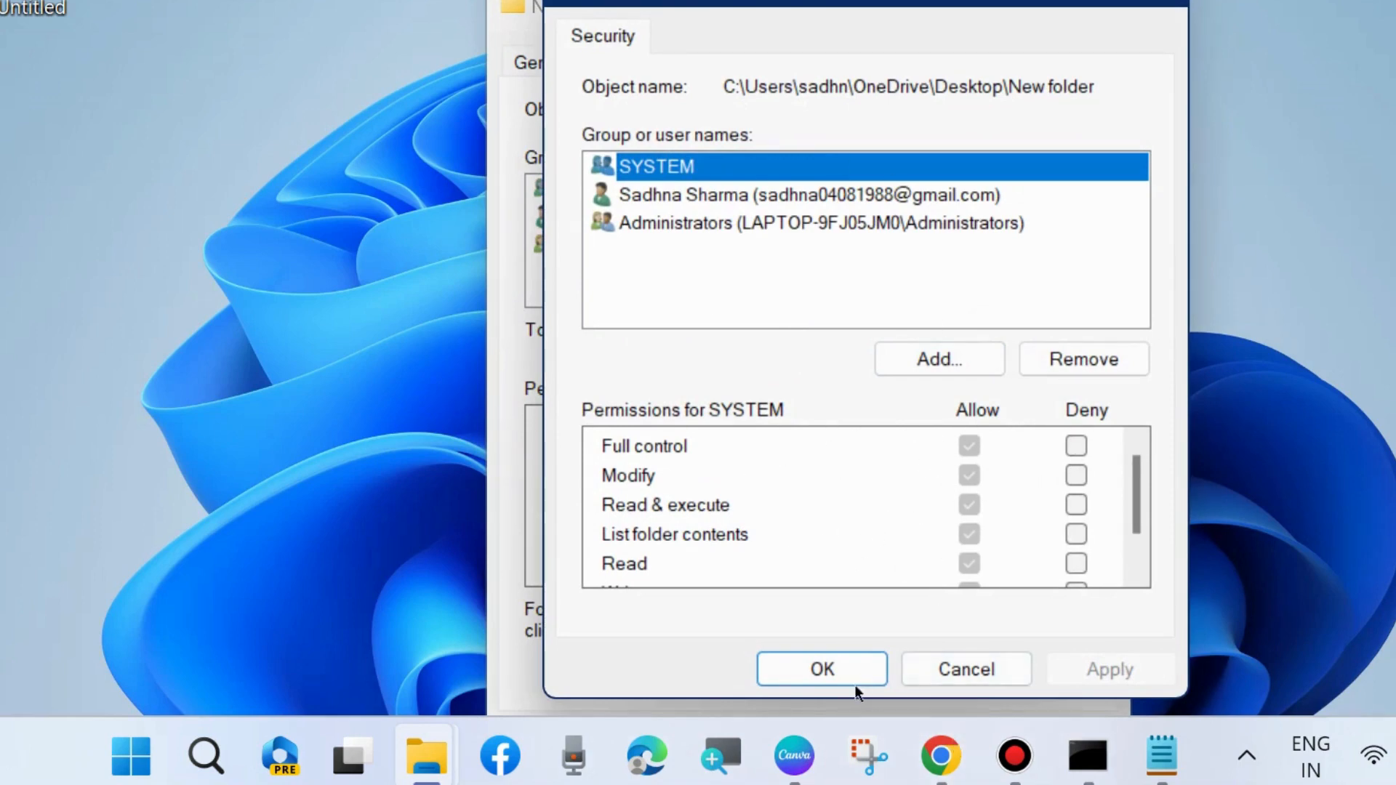
{"action": "left_click", "coordinate": [820, 669]}
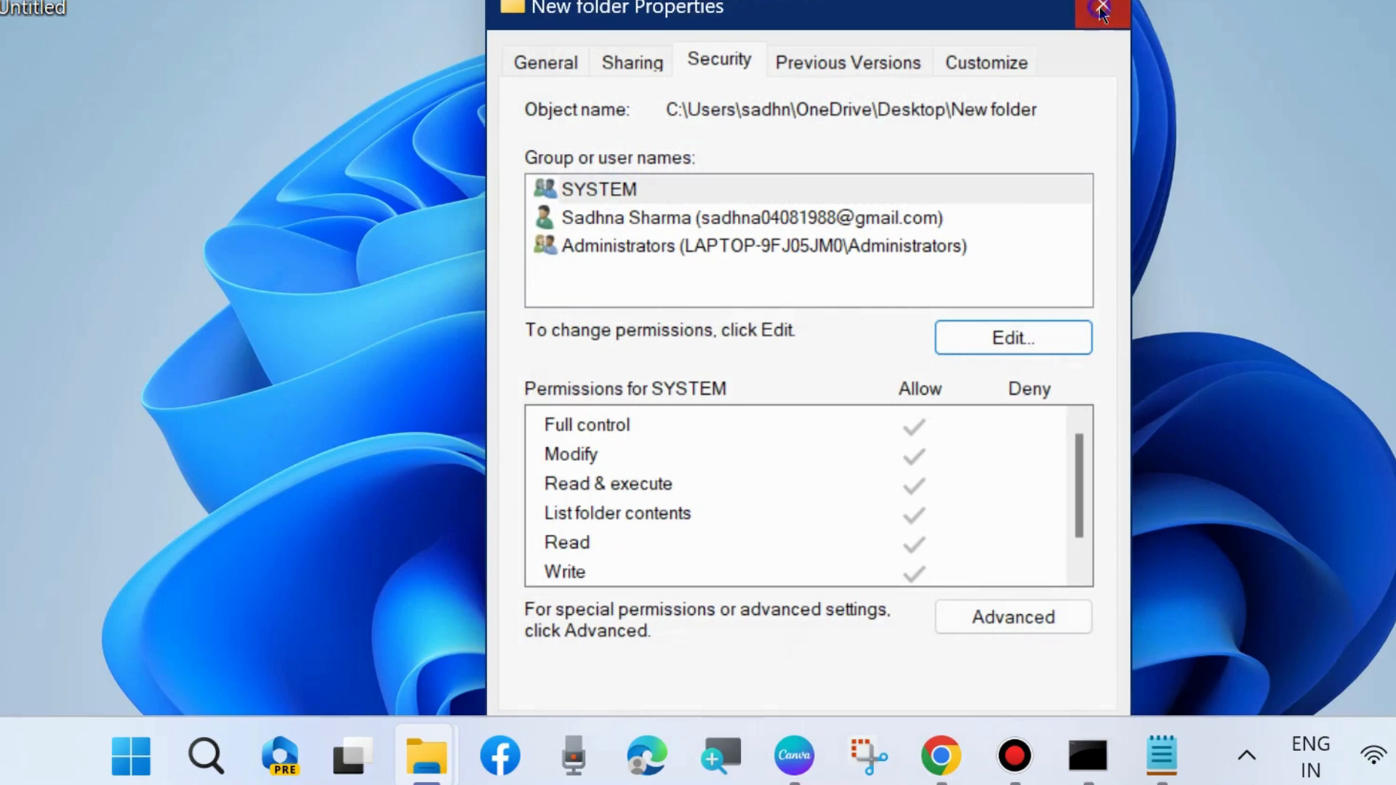
{"action": "left_click", "coordinate": [1103, 12]}
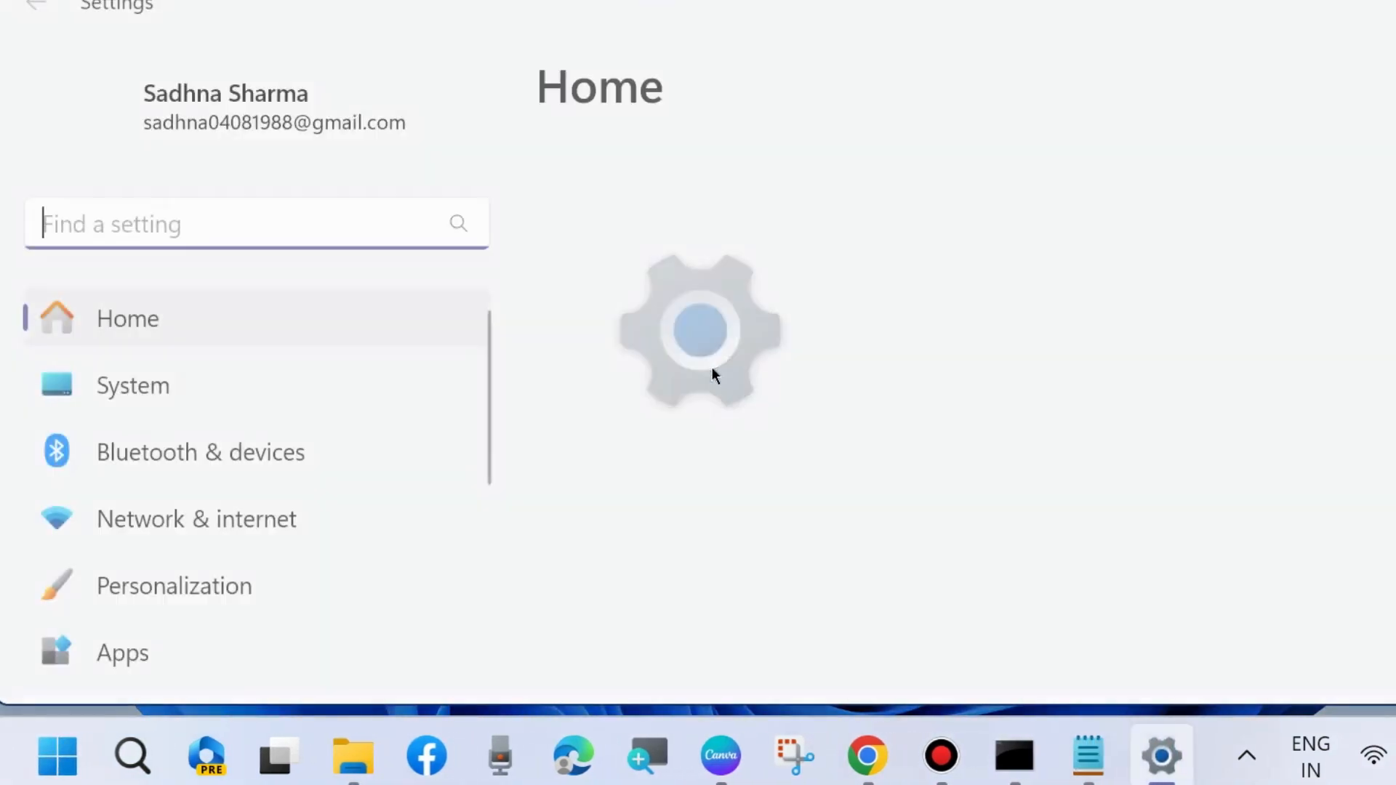
Go to System > Storage and scroll to Storage management showing Storage Sense on.
{"action": "left_click", "coordinate": [132, 384]}
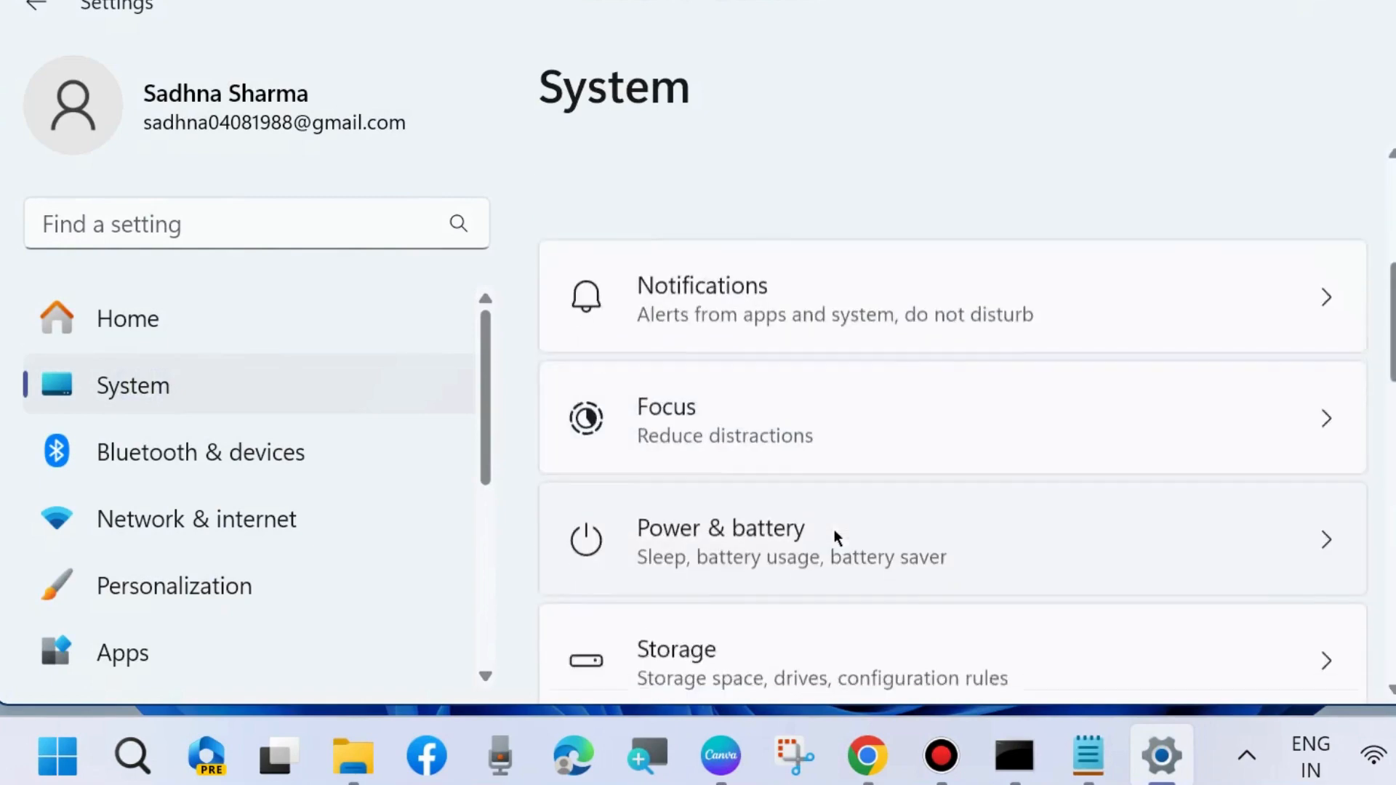
{"action": "scroll", "scroll_direction": "down", "scroll_amount": 3}
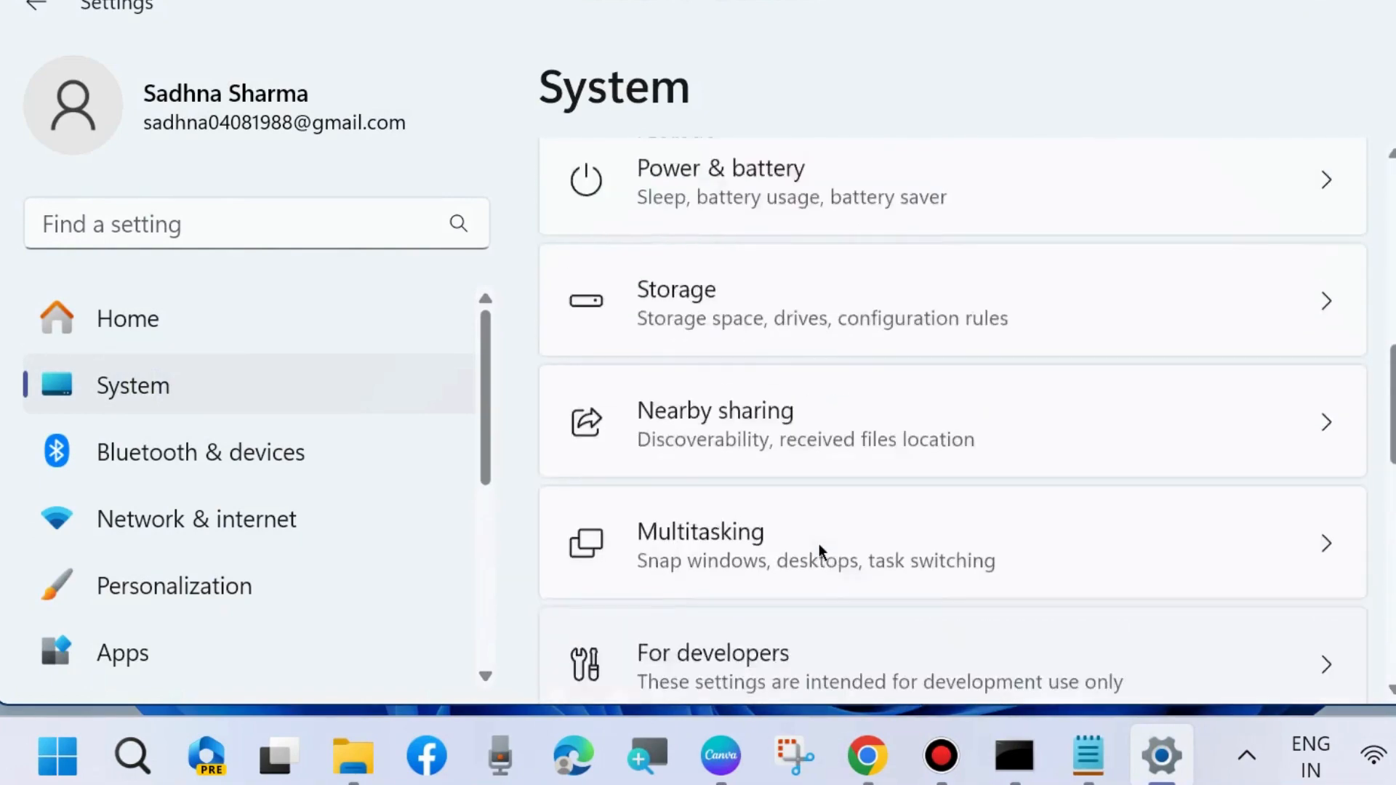
{"action": "left_click", "coordinate": [675, 289]}
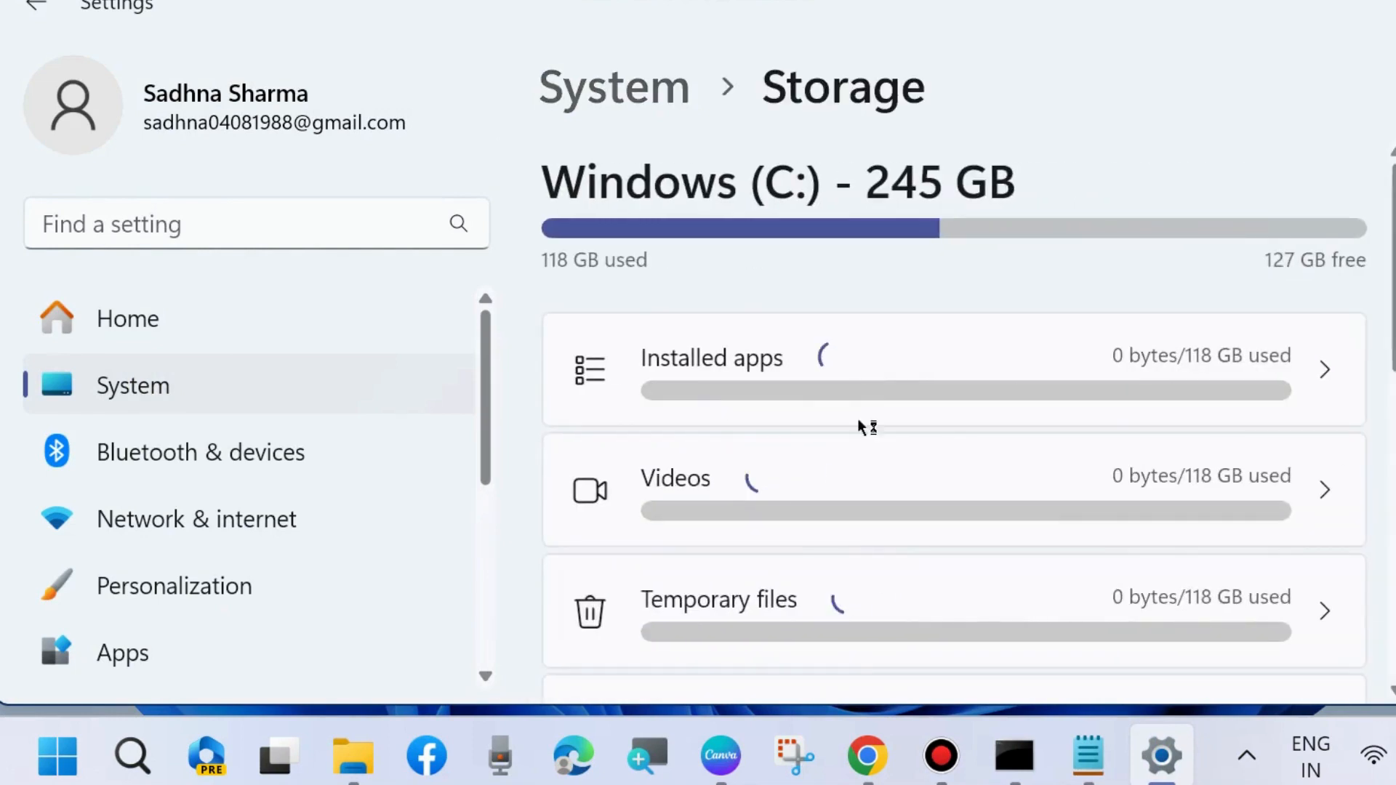
{"action": "scroll", "scroll_direction": "down", "scroll_amount": 3}
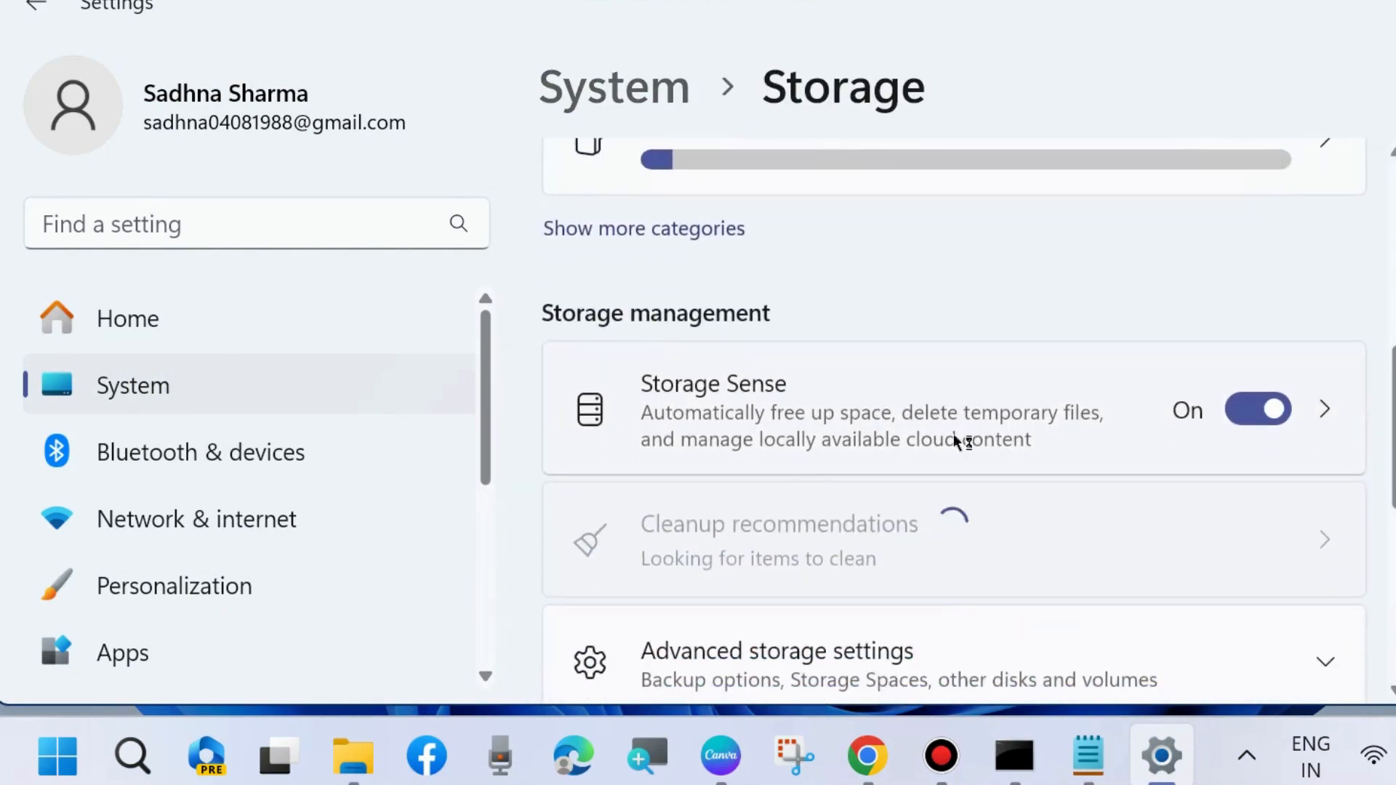